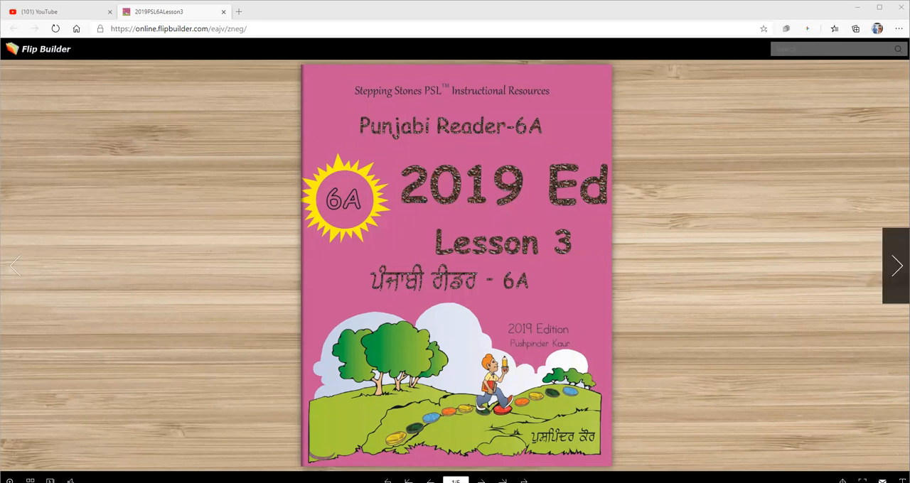
- Turn from the cover to the Dependent Vowel Sound spread, pages 11 and 12
{"action": "left_click", "coordinate": [895, 266]}
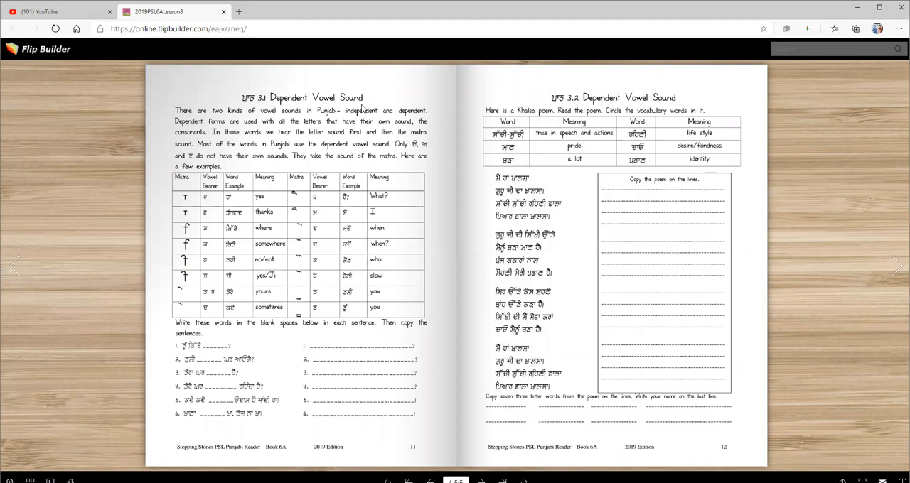
{"action": "mouse_move", "coordinate": [231, 121]}
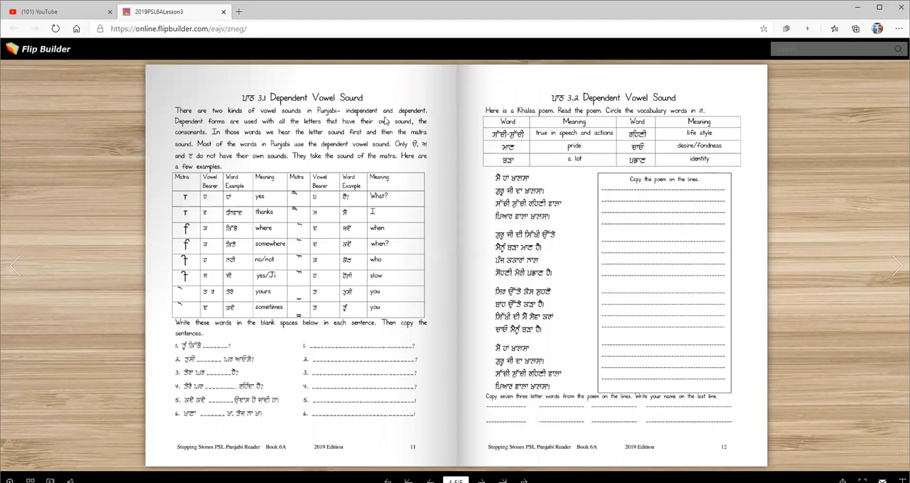
{"action": "mouse_move", "coordinate": [426, 120]}
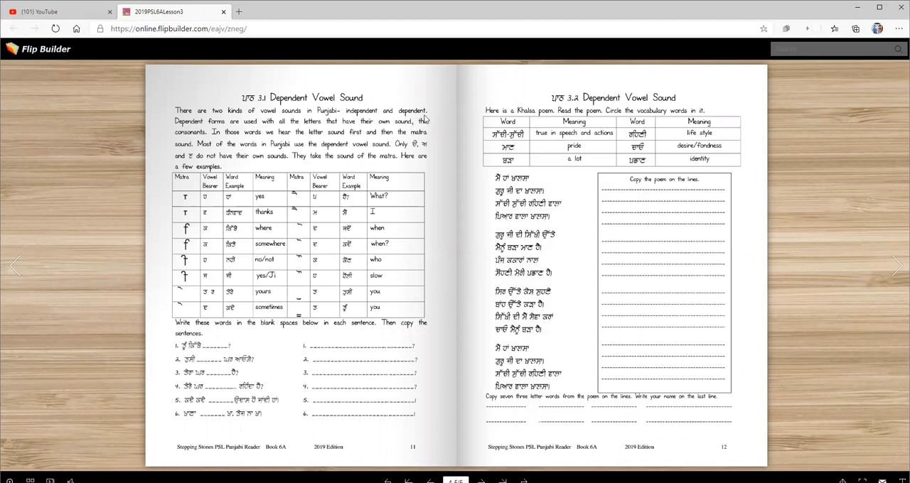
{"action": "mouse_move", "coordinate": [277, 134]}
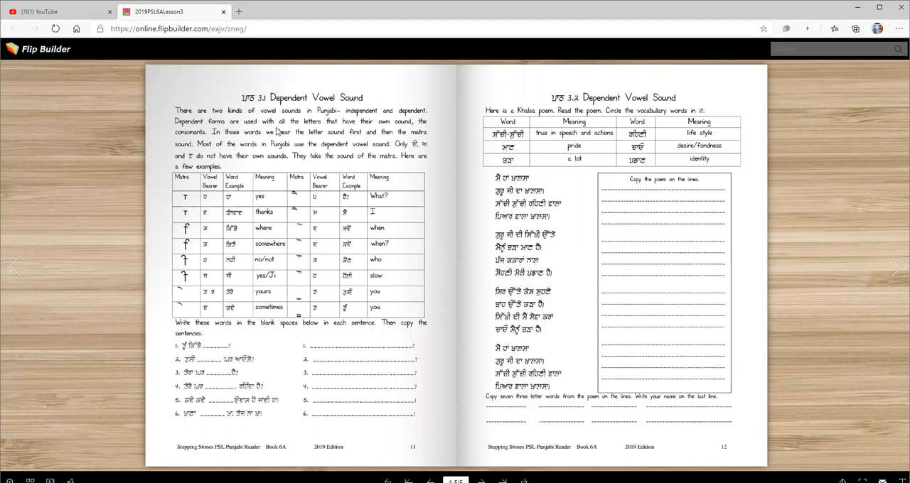
{"action": "mouse_move", "coordinate": [390, 134]}
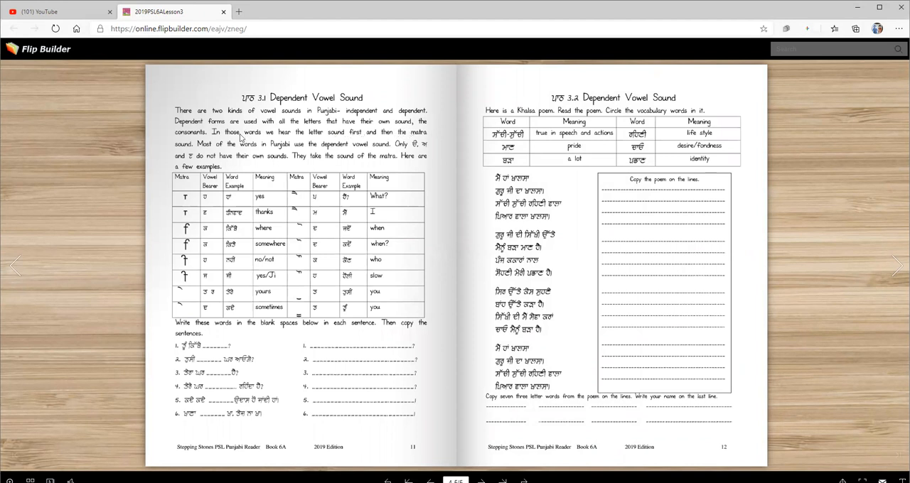
{"action": "mouse_move", "coordinate": [299, 156]}
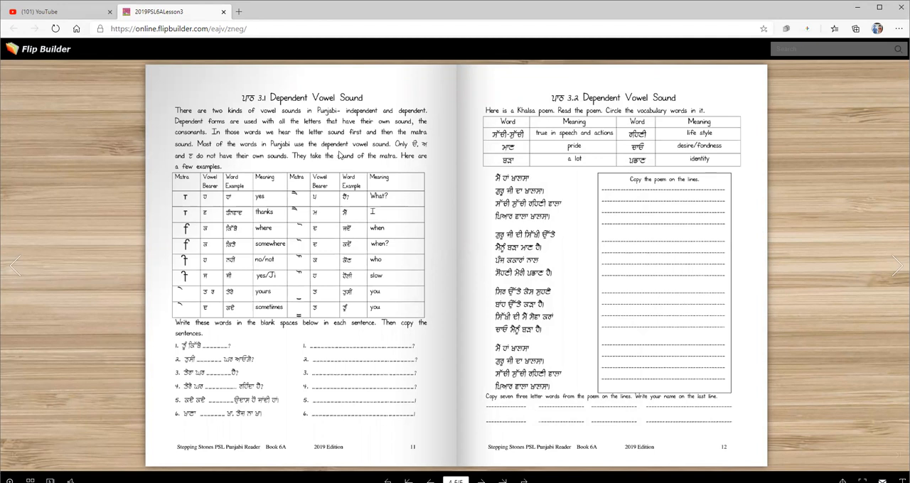
{"action": "mouse_move", "coordinate": [370, 154]}
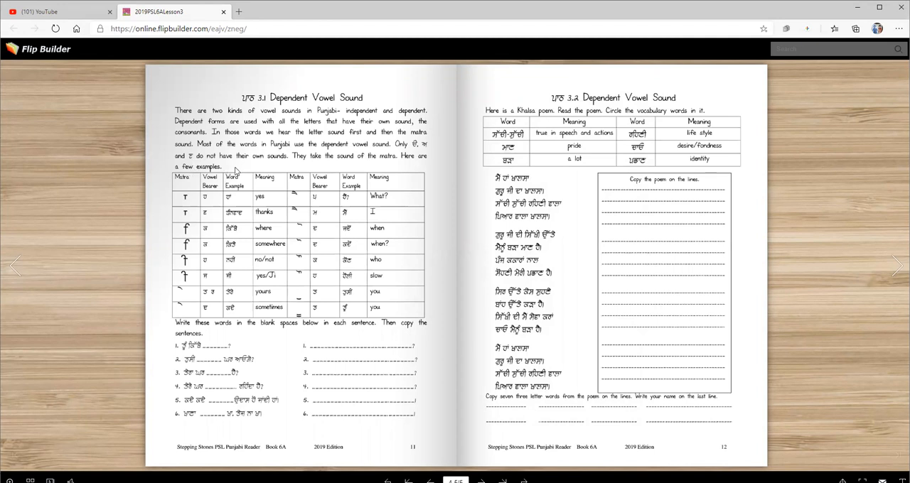
{"action": "mouse_move", "coordinate": [366, 164]}
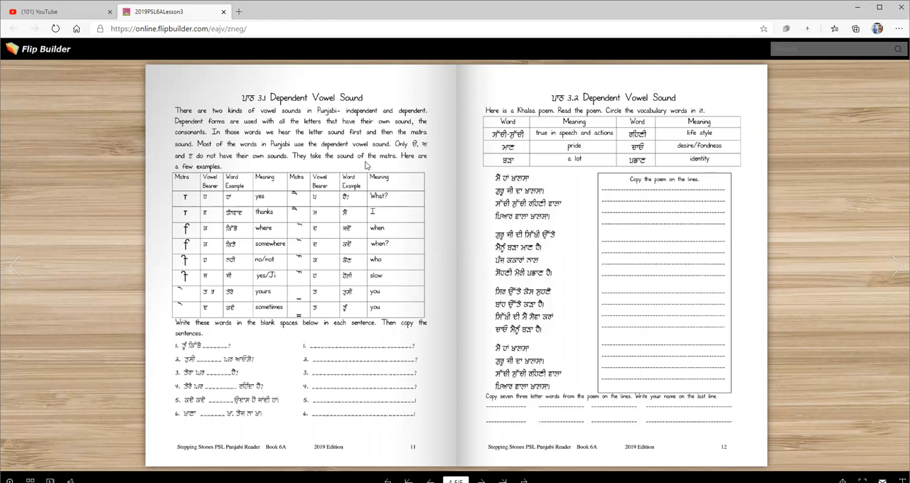
{"action": "mouse_move", "coordinate": [406, 166]}
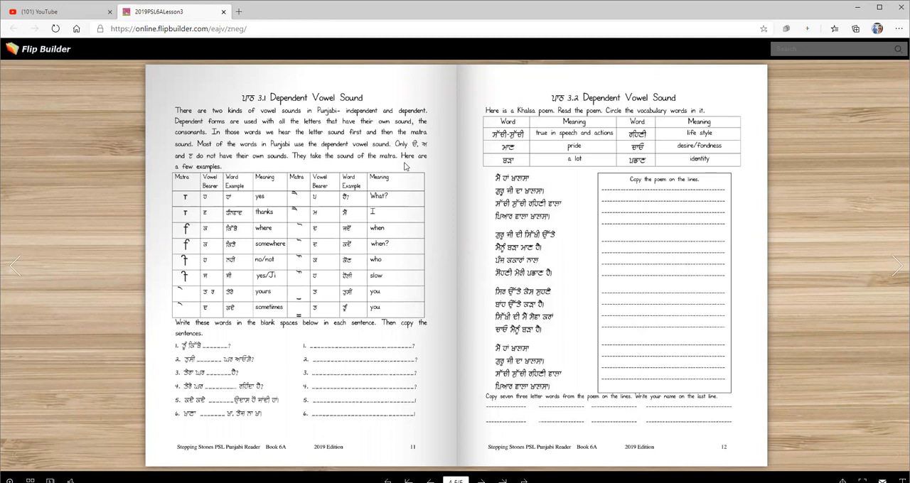
{"action": "mouse_move", "coordinate": [398, 161]}
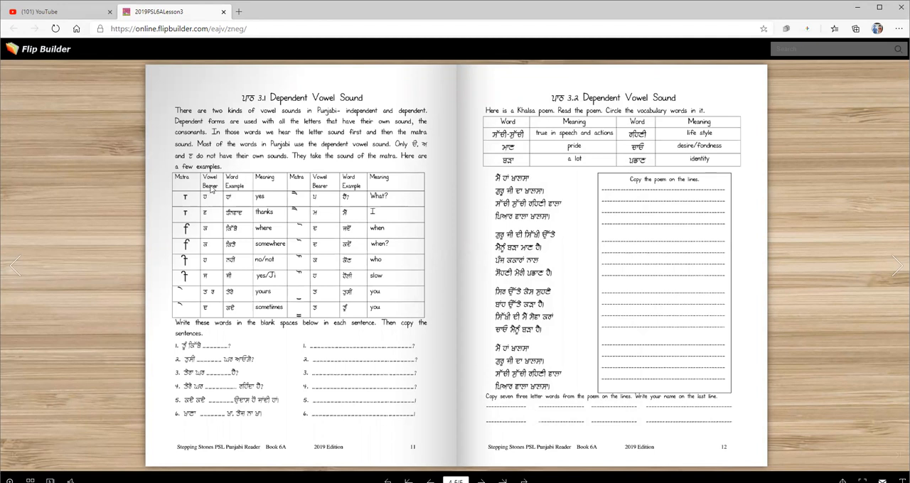
{"action": "mouse_move", "coordinate": [182, 253]}
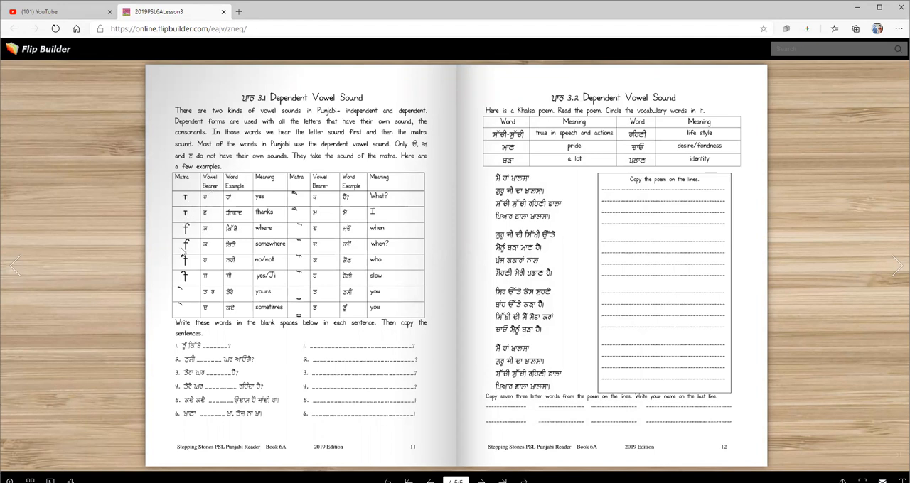
{"action": "mouse_move", "coordinate": [191, 230]}
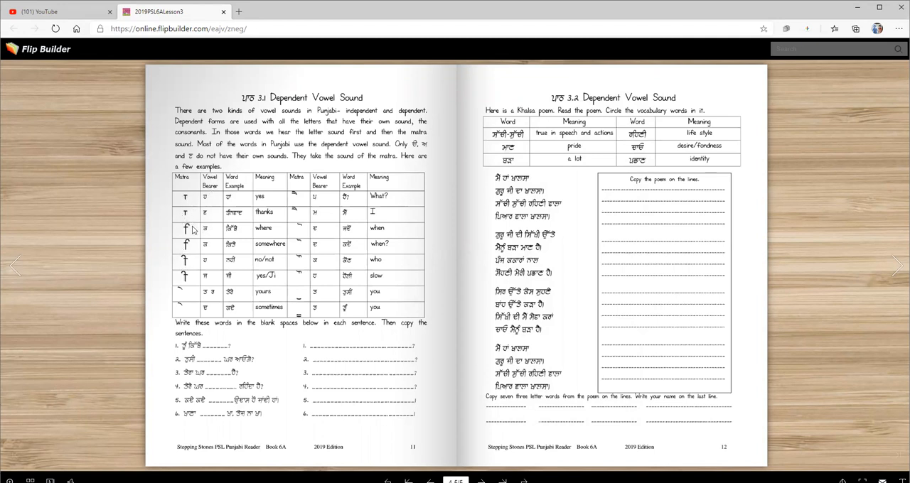
{"action": "mouse_move", "coordinate": [310, 212]}
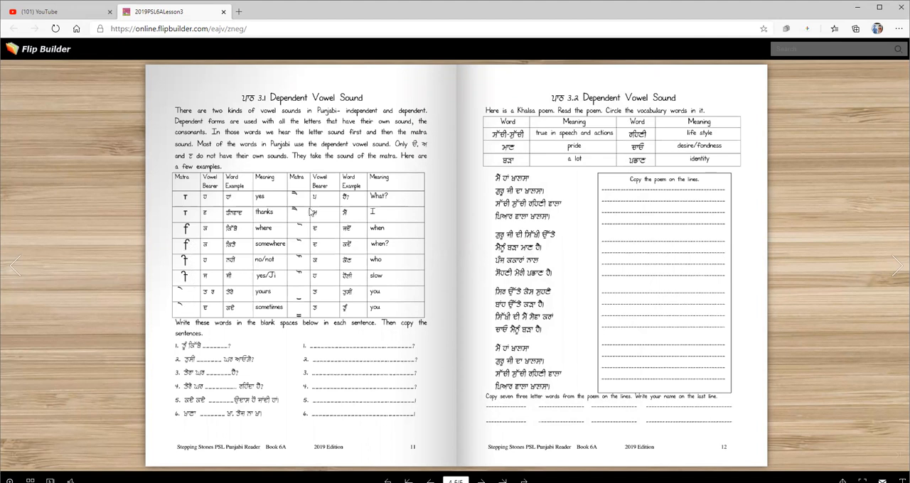
{"action": "mouse_move", "coordinate": [301, 275]}
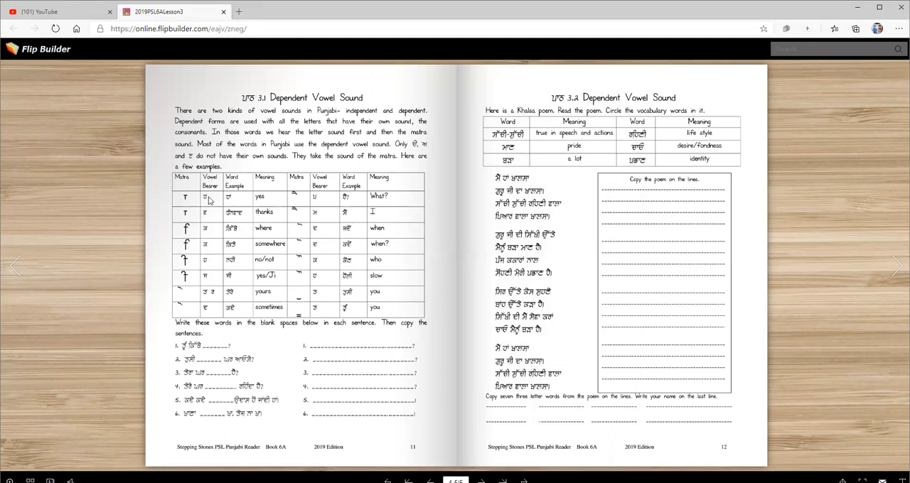
{"action": "mouse_move", "coordinate": [334, 197]}
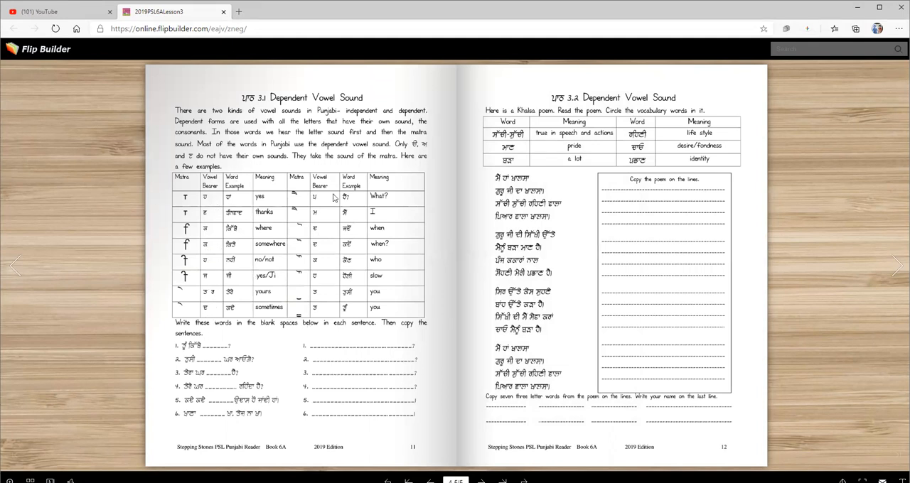
{"action": "mouse_move", "coordinate": [238, 277]}
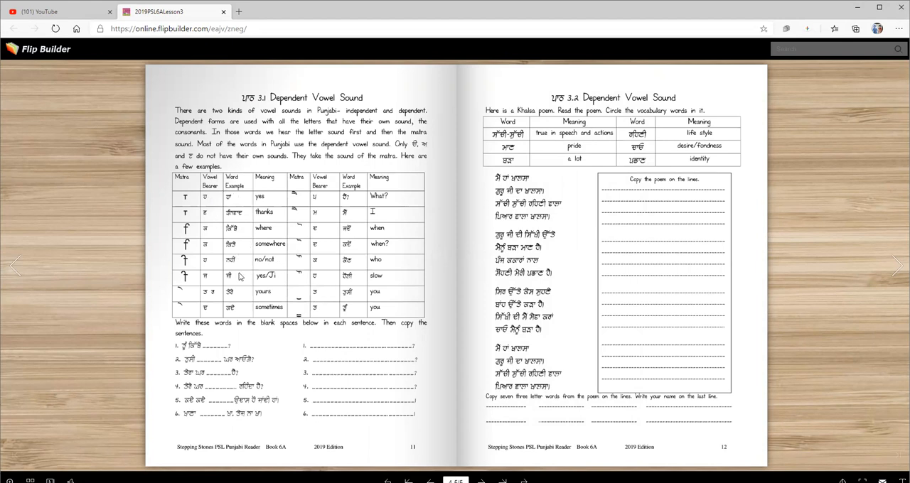
{"action": "mouse_move", "coordinate": [273, 290]}
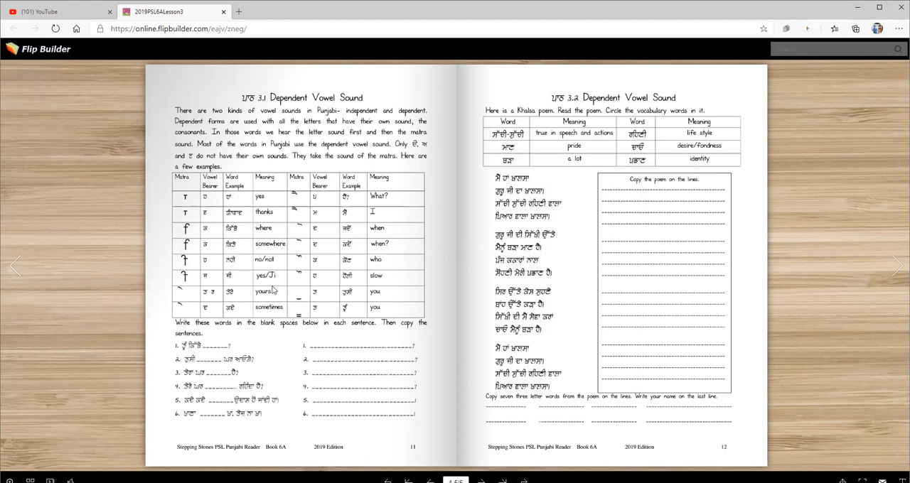
{"action": "mouse_move", "coordinate": [216, 221]}
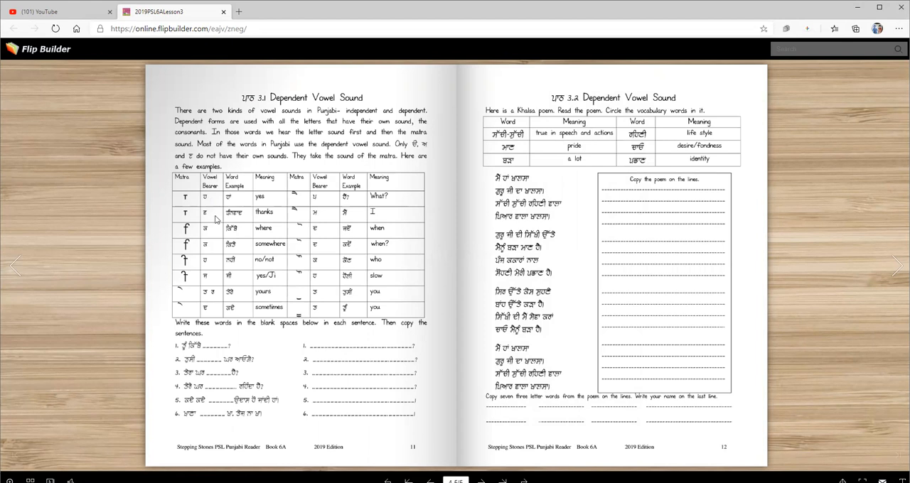
{"action": "mouse_move", "coordinate": [241, 210]}
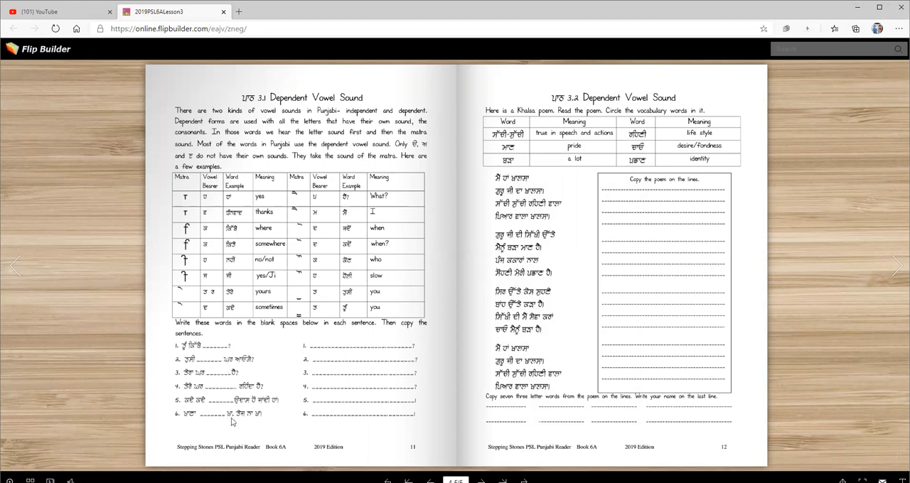
{"action": "mouse_move", "coordinate": [233, 421]}
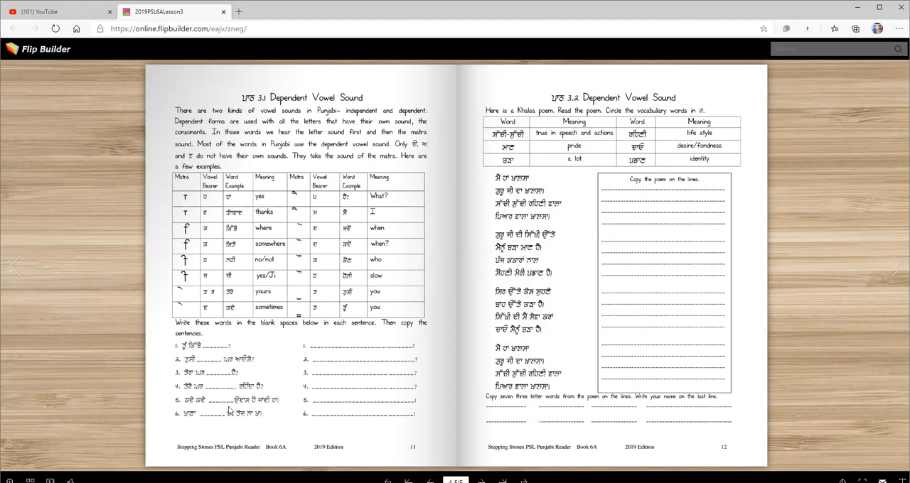
{"action": "mouse_move", "coordinate": [207, 204]}
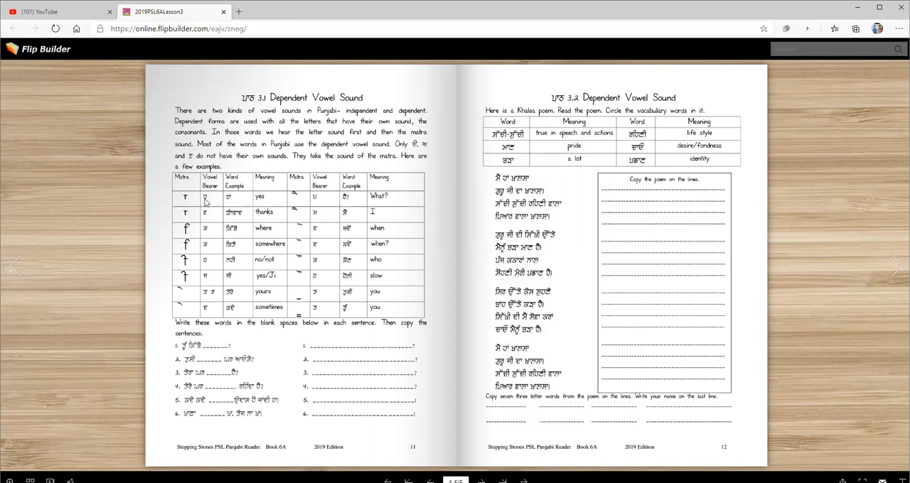
{"action": "mouse_move", "coordinate": [295, 212]}
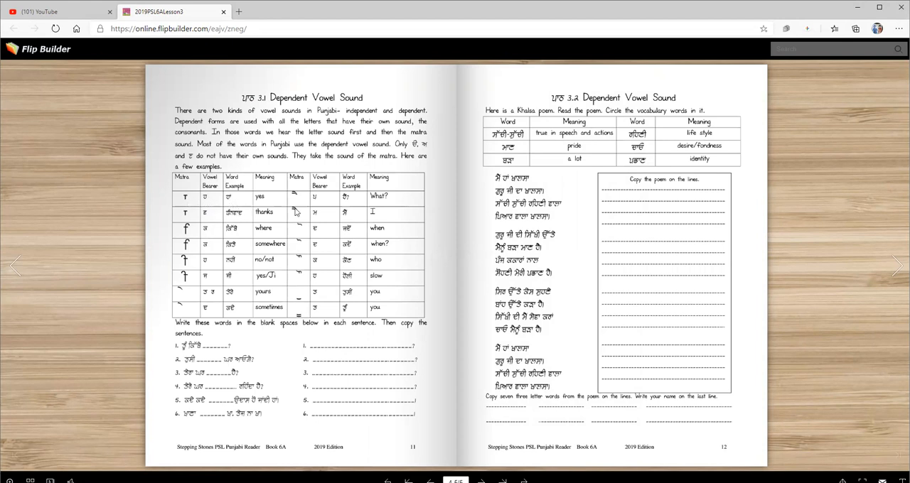
{"action": "mouse_move", "coordinate": [201, 219]}
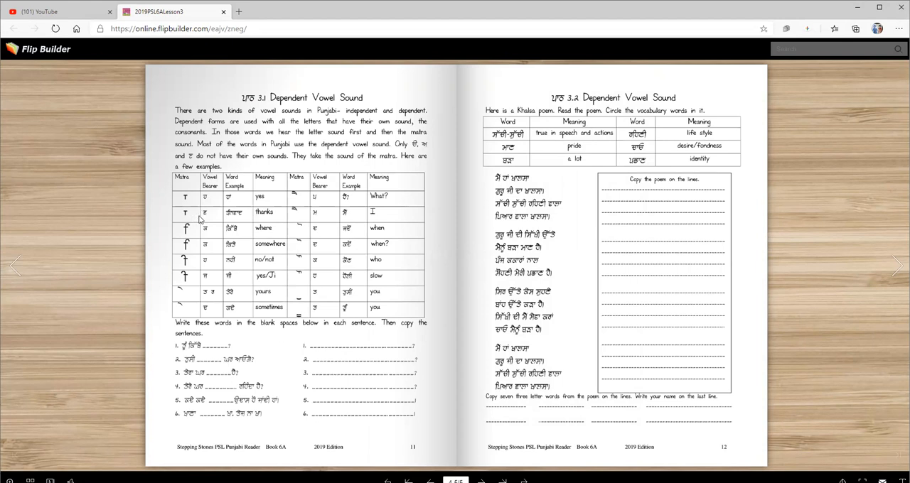
{"action": "mouse_move", "coordinate": [239, 222]}
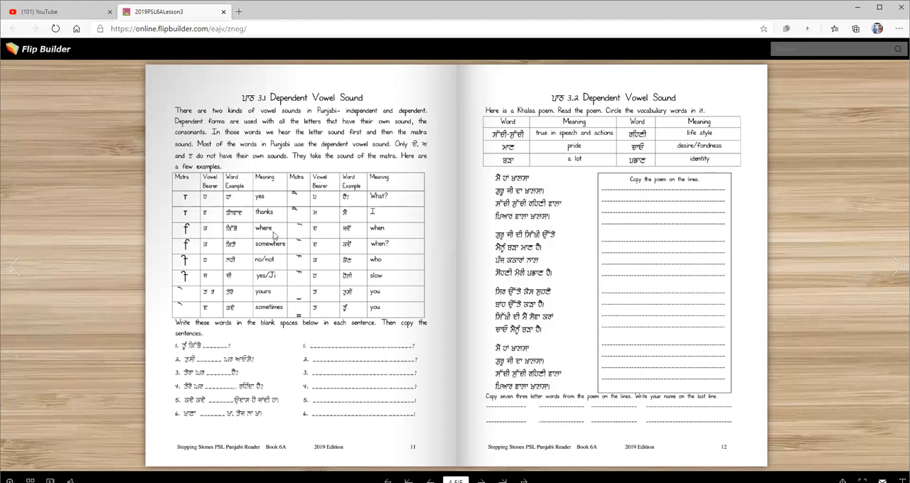
{"action": "mouse_move", "coordinate": [233, 253]}
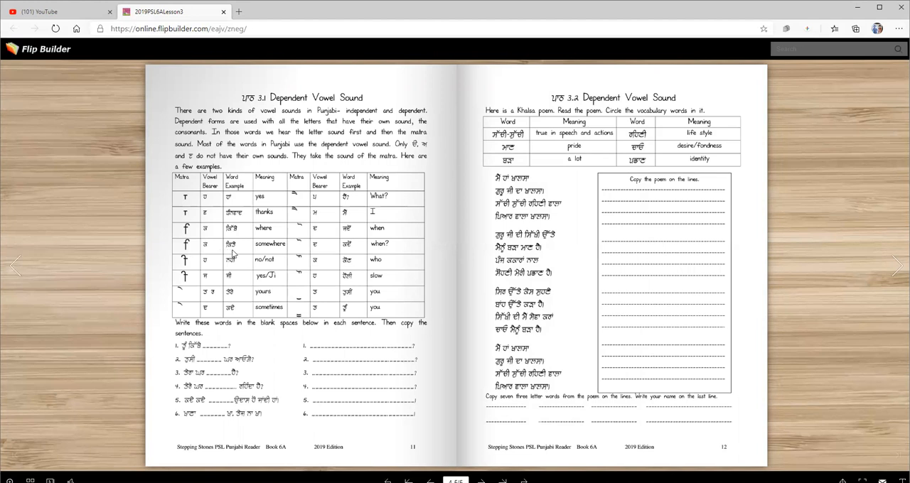
{"action": "mouse_move", "coordinate": [186, 270]}
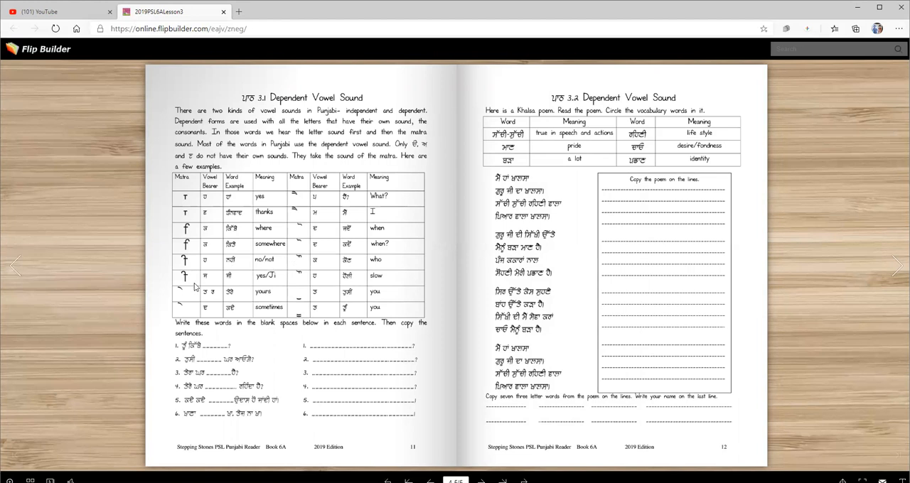
{"action": "mouse_move", "coordinate": [200, 283]}
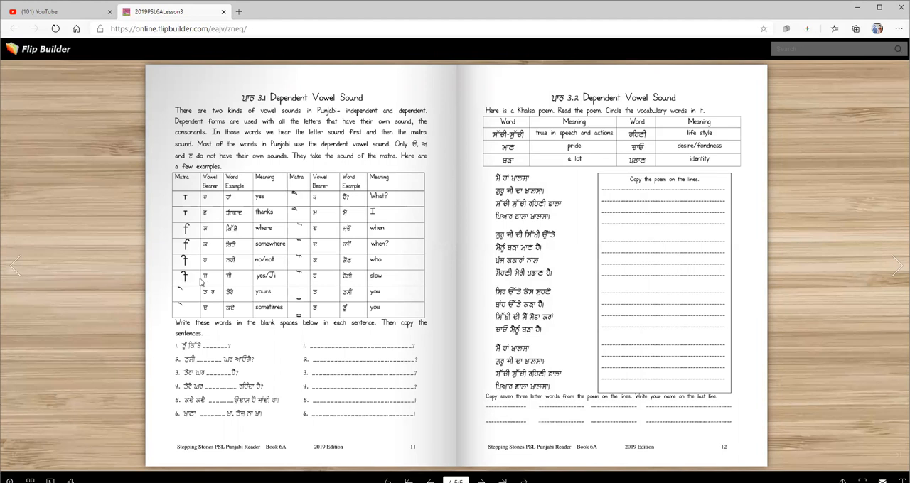
{"action": "mouse_move", "coordinate": [277, 284]}
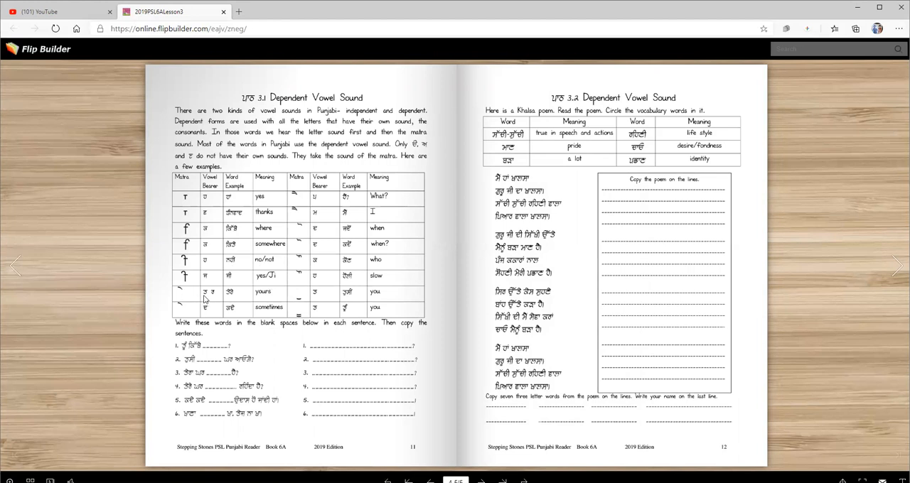
{"action": "mouse_move", "coordinate": [255, 298]}
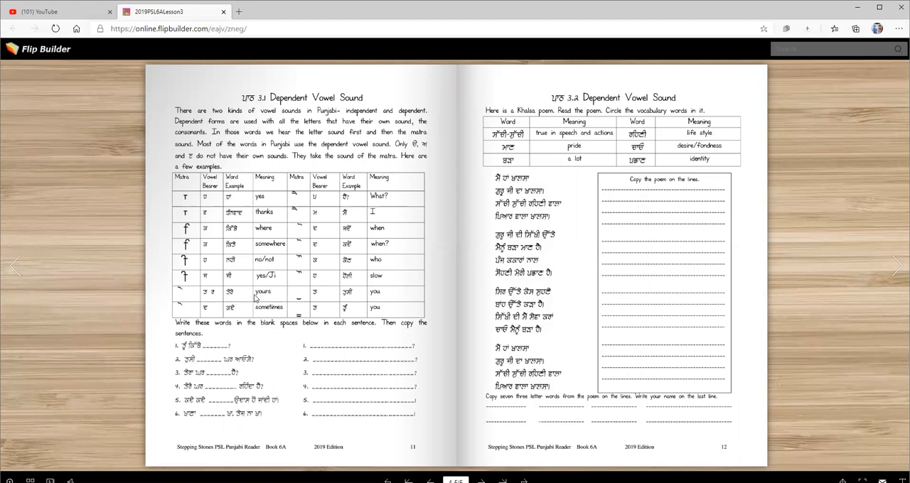
{"action": "mouse_move", "coordinate": [188, 315]}
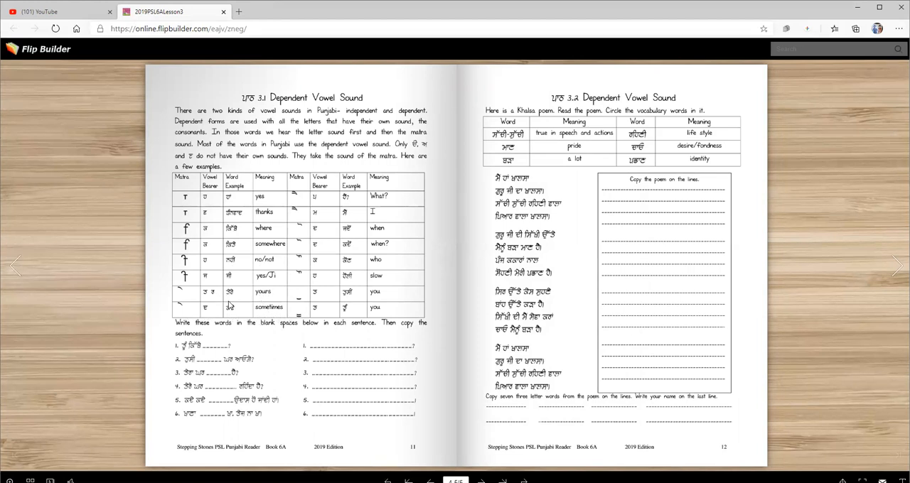
{"action": "mouse_move", "coordinate": [243, 273]}
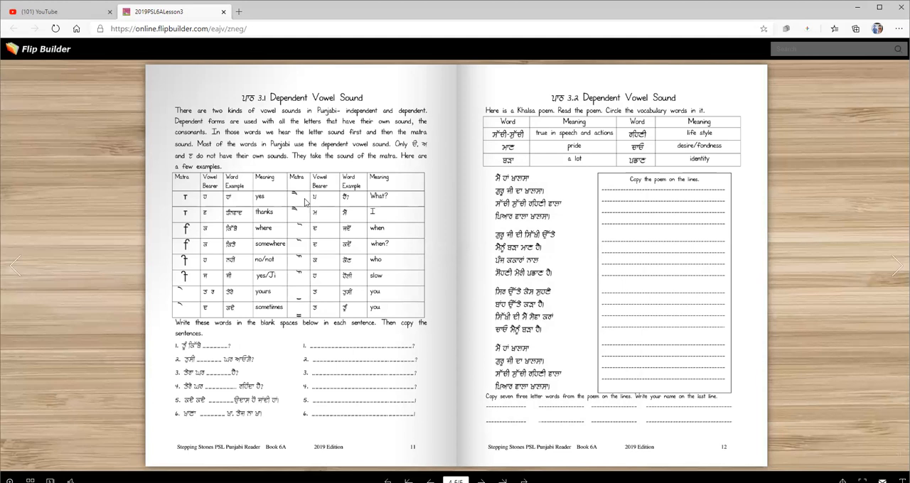
{"action": "mouse_move", "coordinate": [316, 206]}
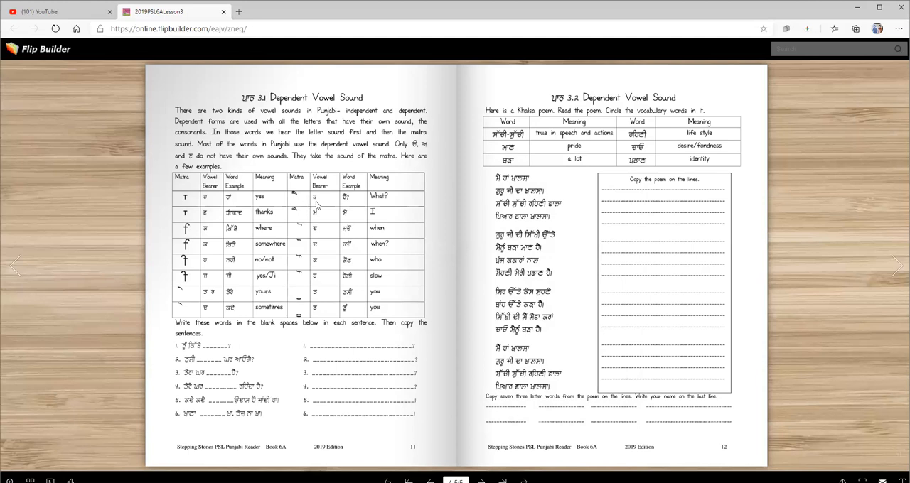
{"action": "mouse_move", "coordinate": [349, 207]}
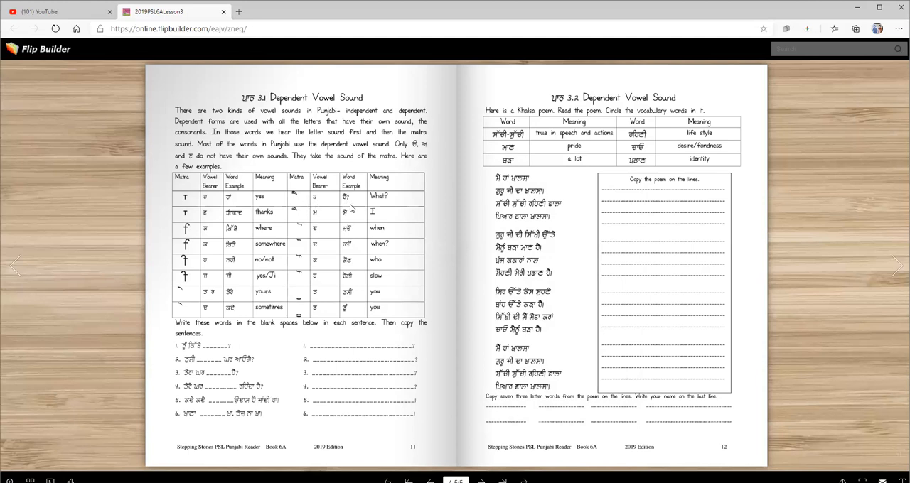
{"action": "mouse_move", "coordinate": [290, 219]}
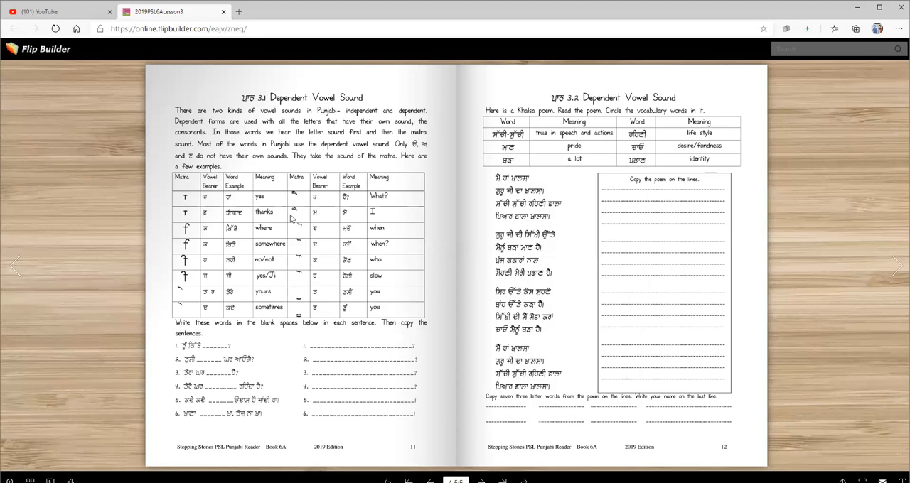
{"action": "mouse_move", "coordinate": [348, 219]}
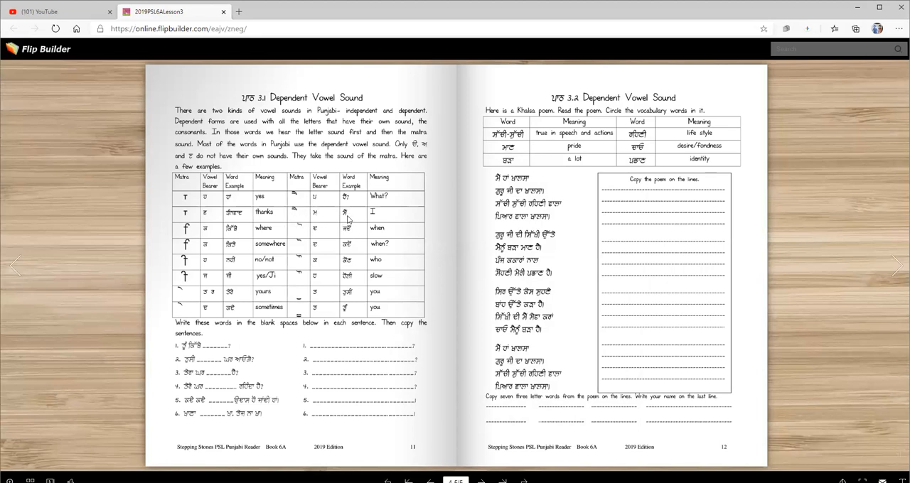
{"action": "mouse_move", "coordinate": [315, 233]}
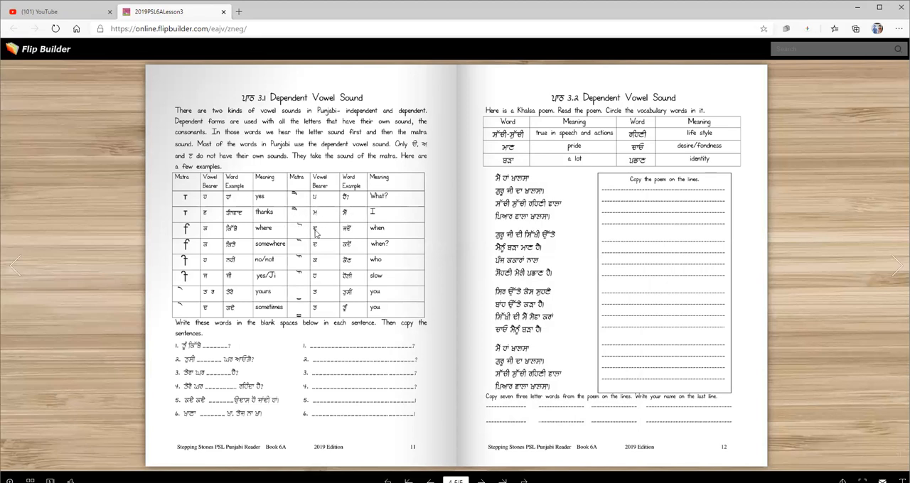
{"action": "mouse_move", "coordinate": [315, 262]}
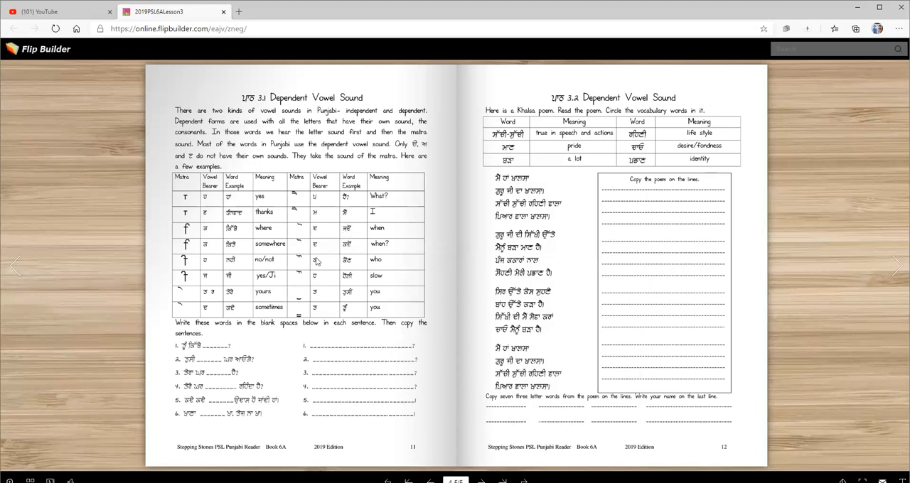
{"action": "mouse_move", "coordinate": [356, 253]}
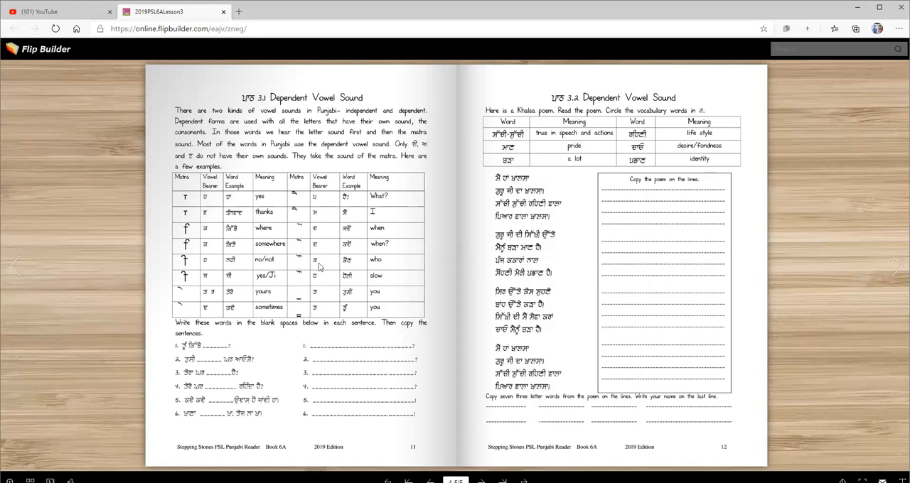
{"action": "mouse_move", "coordinate": [302, 283]}
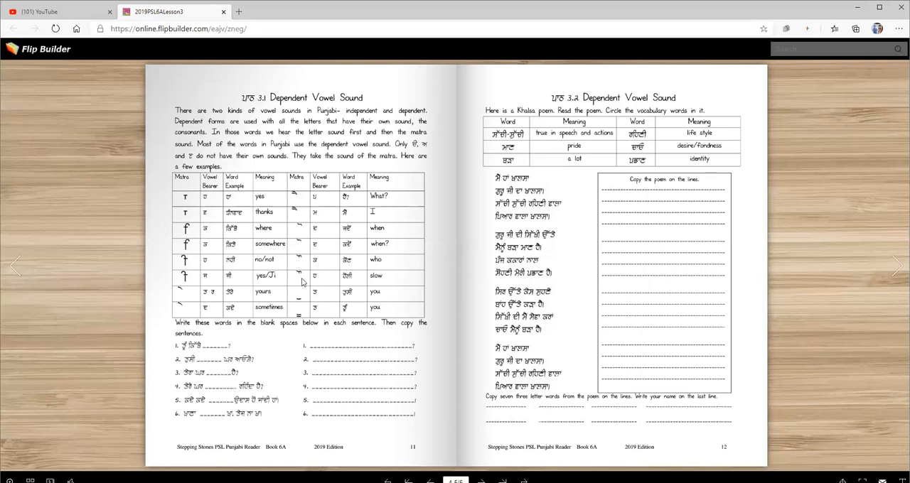
{"action": "mouse_move", "coordinate": [355, 281]}
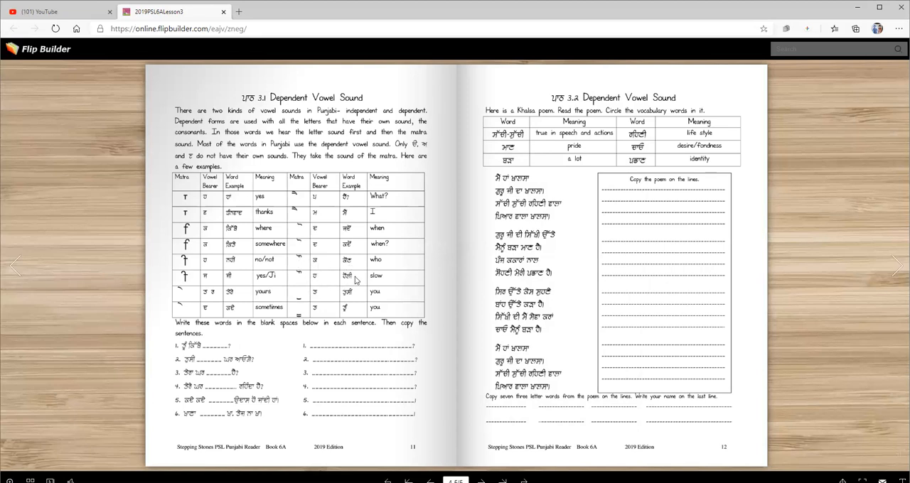
{"action": "mouse_move", "coordinate": [320, 302]}
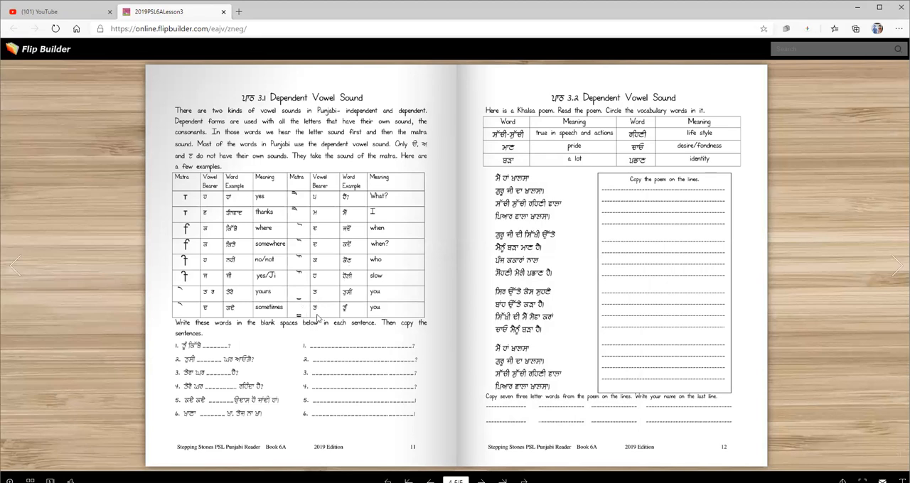
{"action": "mouse_move", "coordinate": [318, 312]}
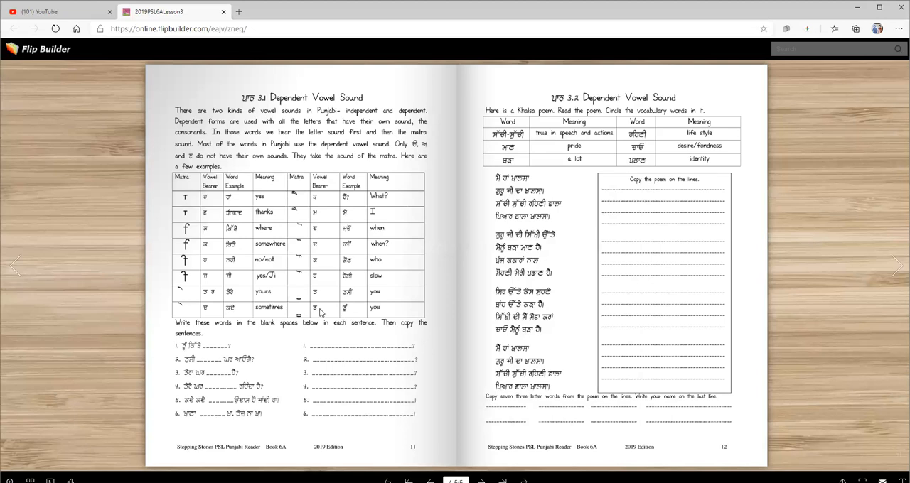
{"action": "mouse_move", "coordinate": [349, 214]}
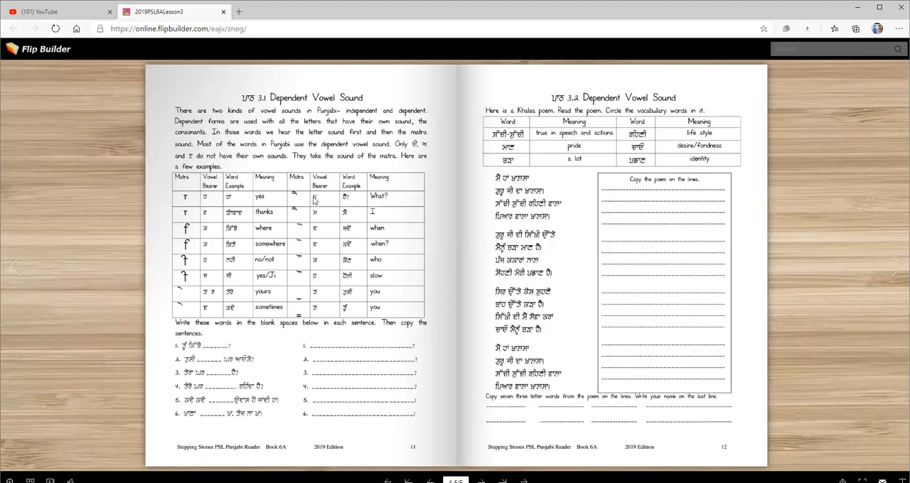
{"action": "mouse_move", "coordinate": [225, 344]}
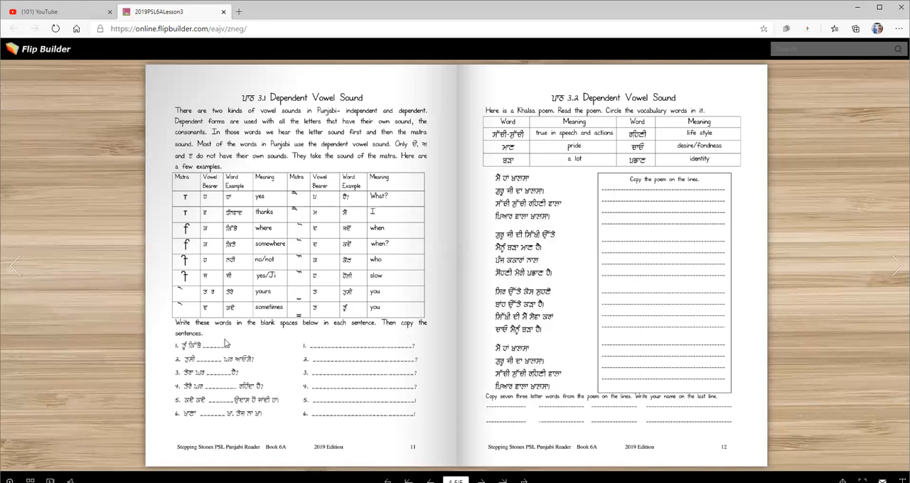
{"action": "mouse_move", "coordinate": [296, 336]}
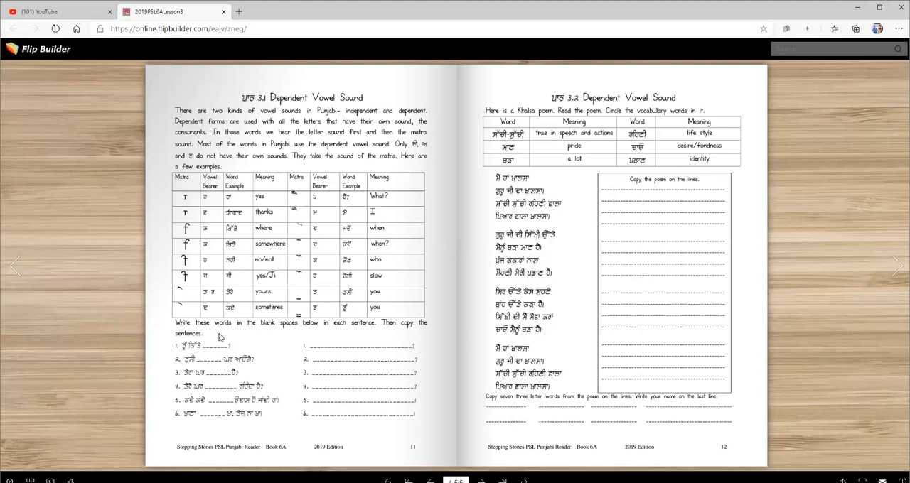
{"action": "mouse_move", "coordinate": [369, 398]}
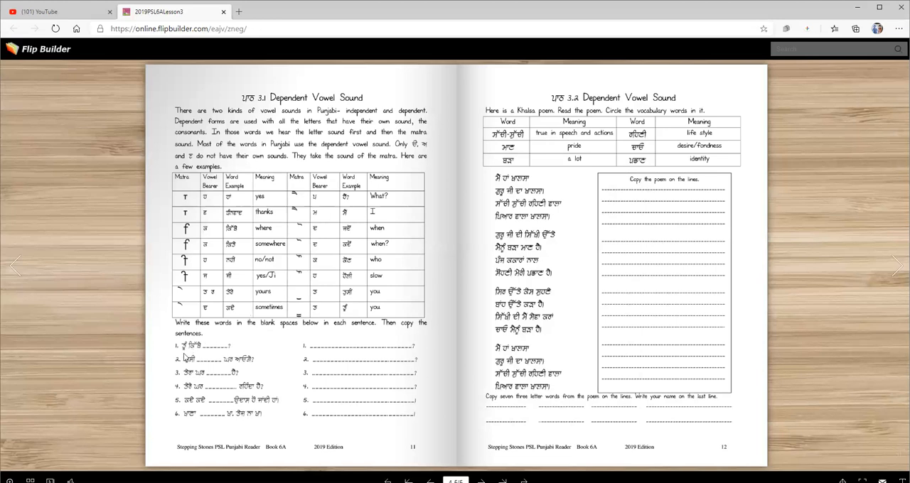
{"action": "mouse_move", "coordinate": [196, 355]}
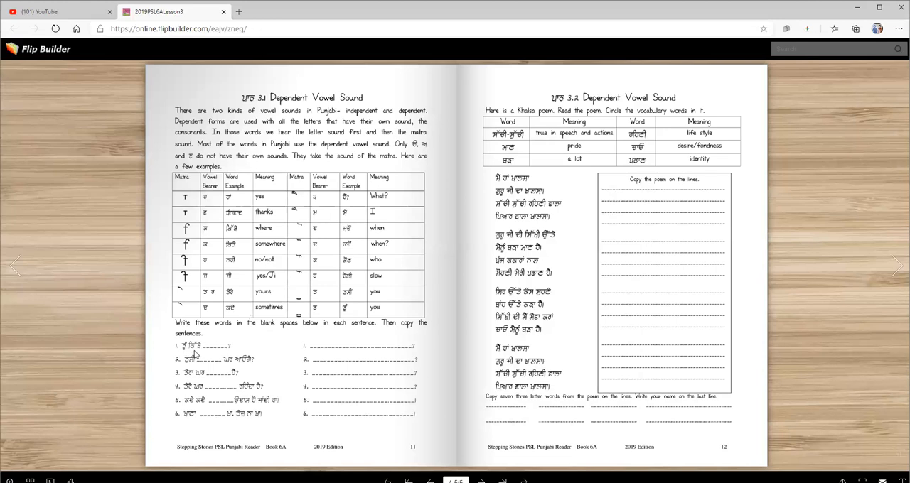
{"action": "mouse_move", "coordinate": [239, 316]}
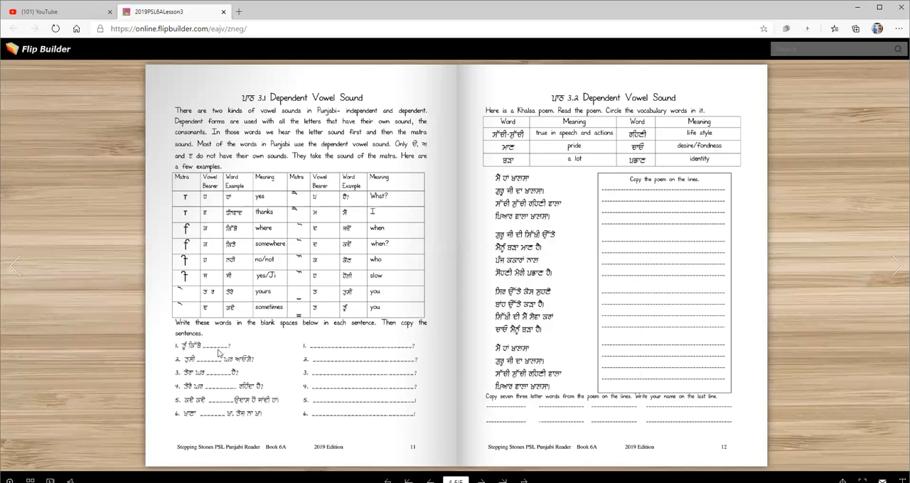
{"action": "mouse_move", "coordinate": [204, 366]}
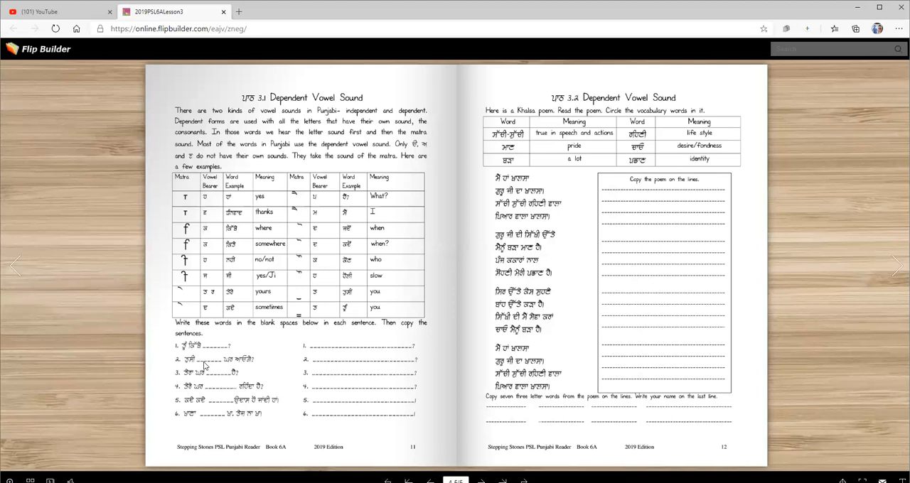
{"action": "mouse_move", "coordinate": [238, 364]}
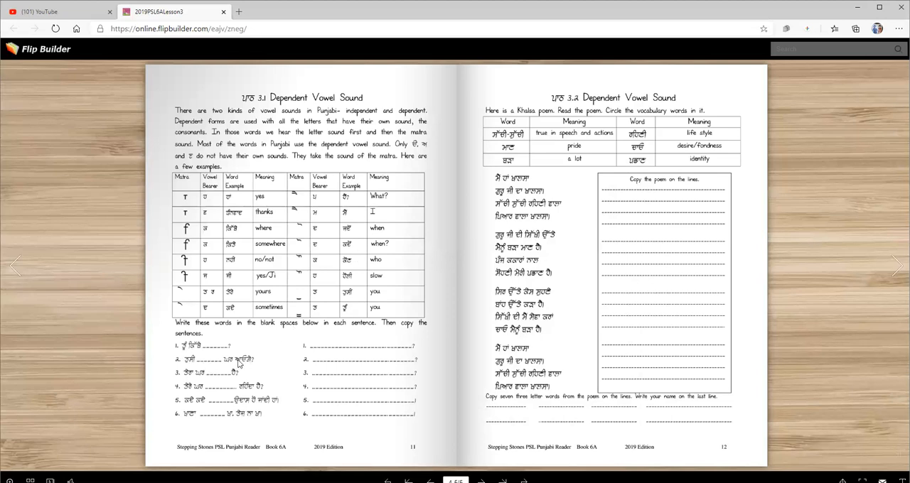
{"action": "mouse_move", "coordinate": [205, 384]}
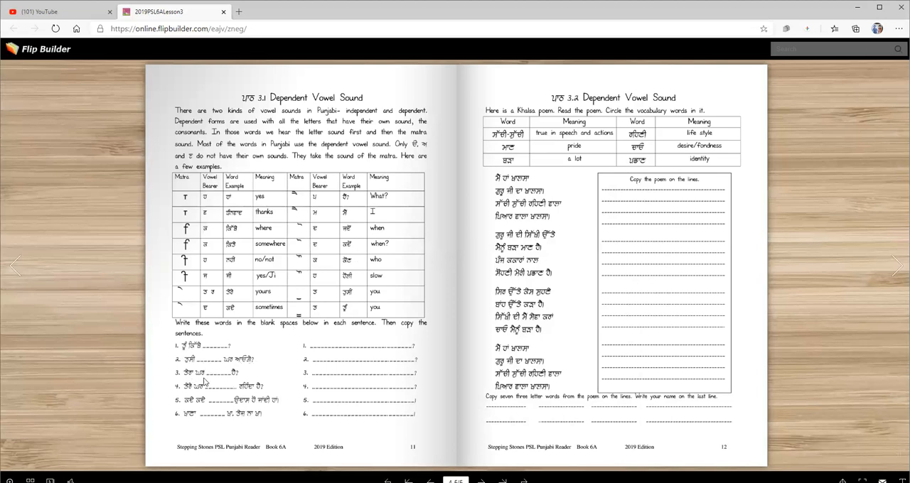
{"action": "mouse_move", "coordinate": [230, 377]}
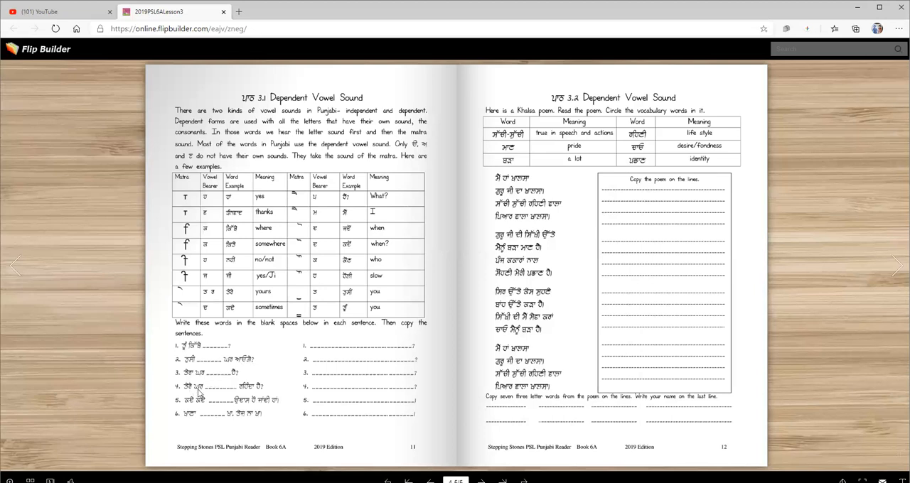
{"action": "mouse_move", "coordinate": [243, 395]}
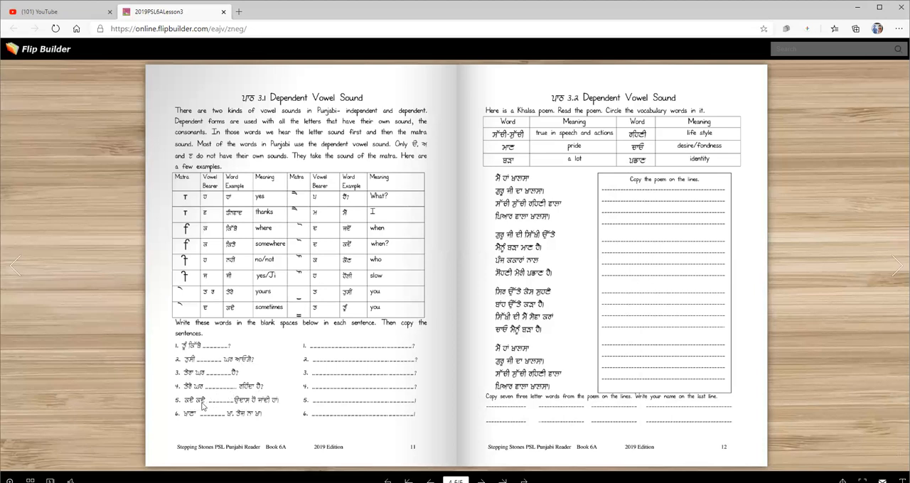
{"action": "mouse_move", "coordinate": [269, 409]}
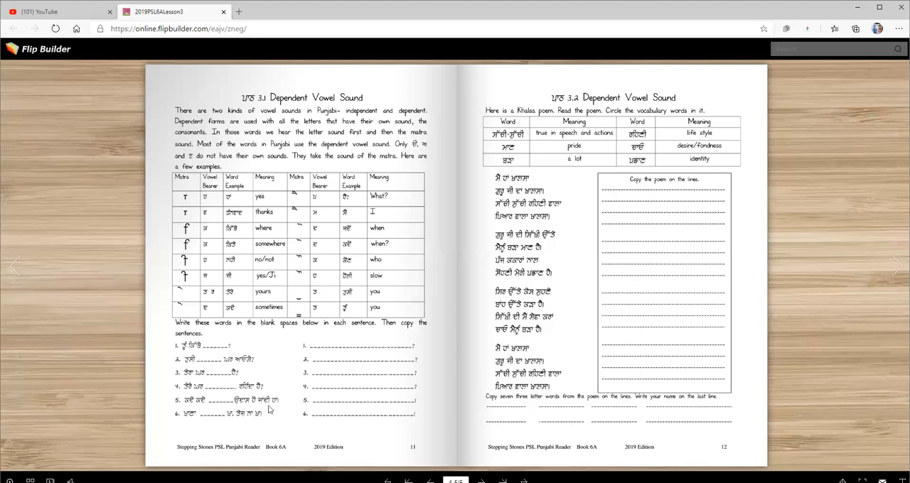
{"action": "mouse_move", "coordinate": [199, 421]}
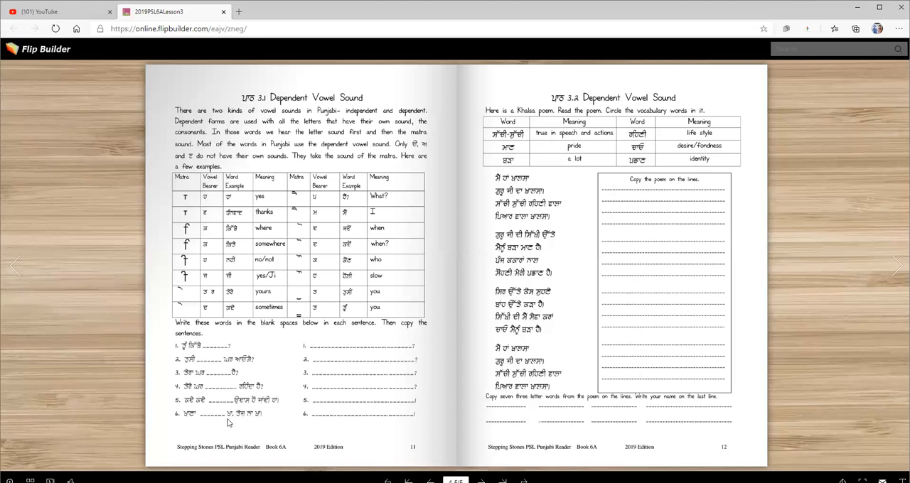
{"action": "mouse_move", "coordinate": [267, 422]}
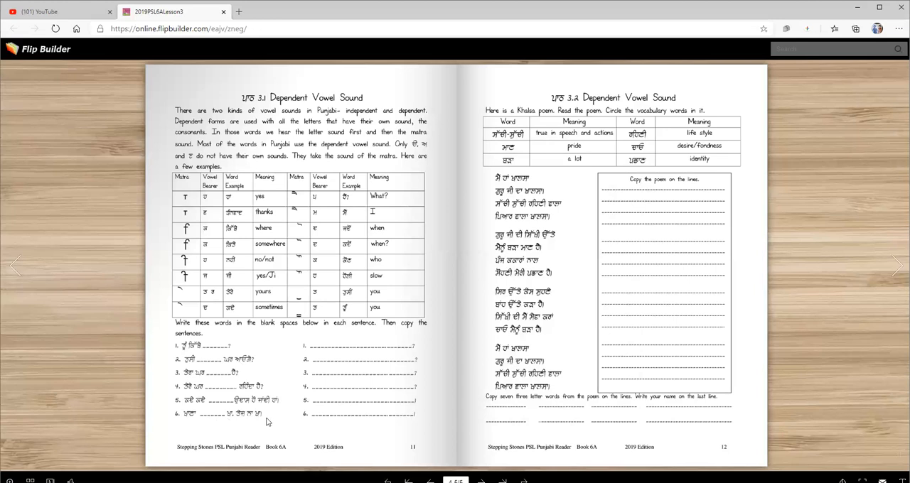
{"action": "mouse_move", "coordinate": [210, 361]}
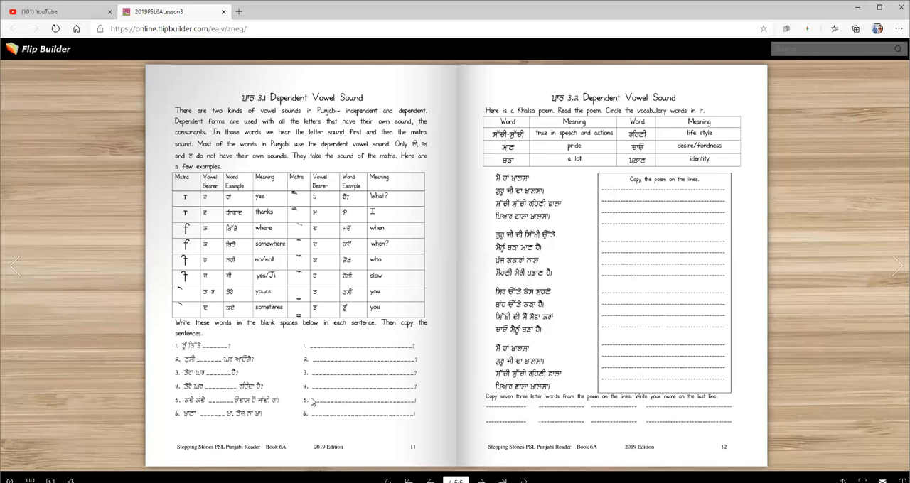
{"action": "mouse_move", "coordinate": [633, 104]}
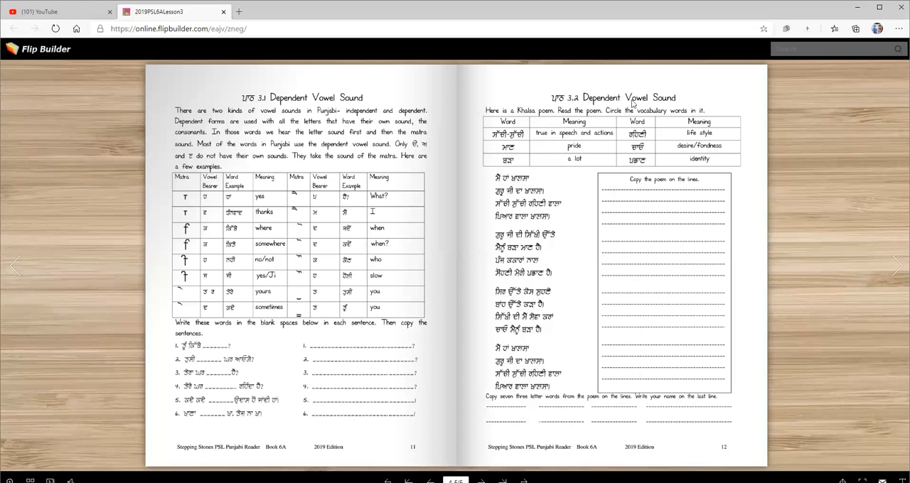
{"action": "mouse_move", "coordinate": [523, 216]}
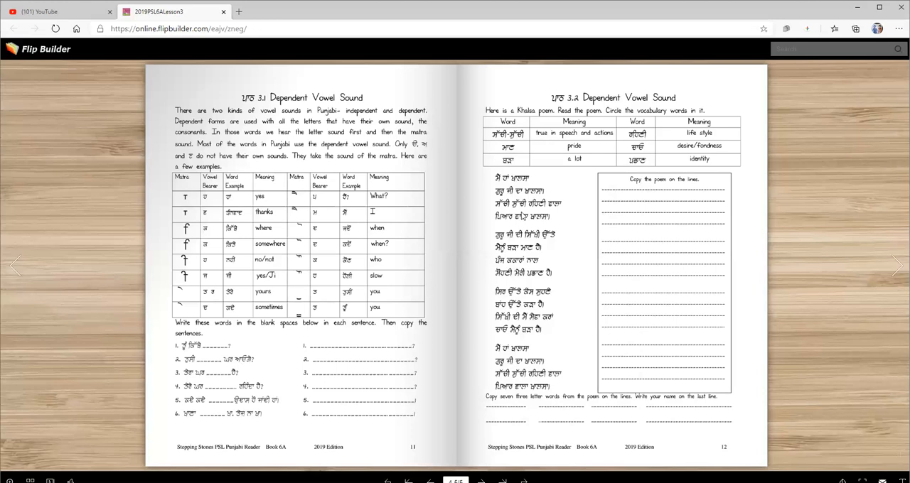
{"action": "mouse_move", "coordinate": [525, 240]}
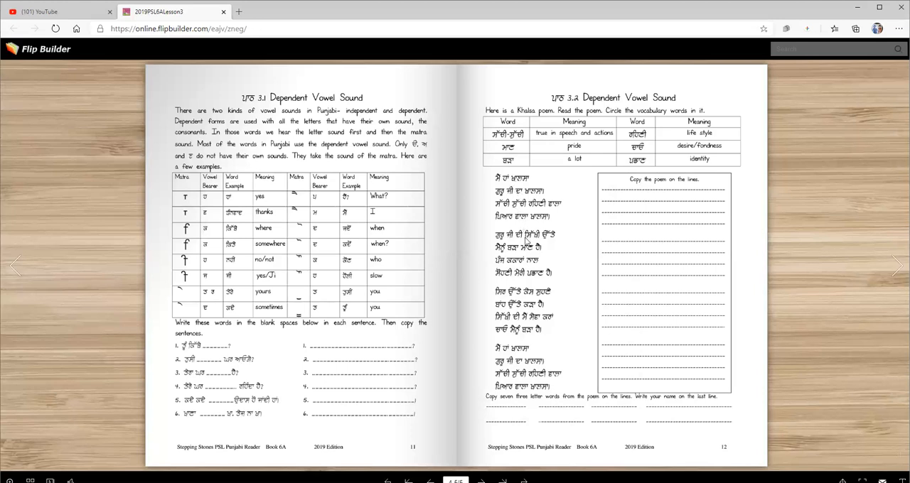
{"action": "mouse_move", "coordinate": [512, 142]}
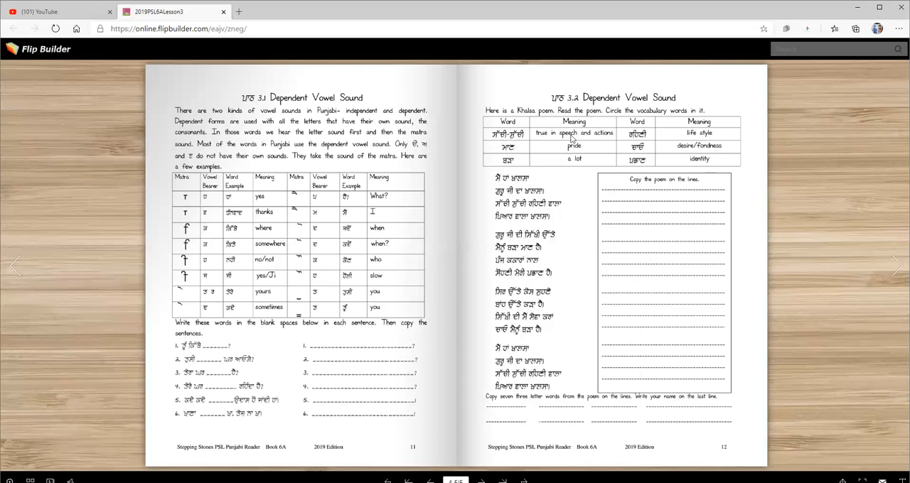
{"action": "mouse_move", "coordinate": [537, 140]}
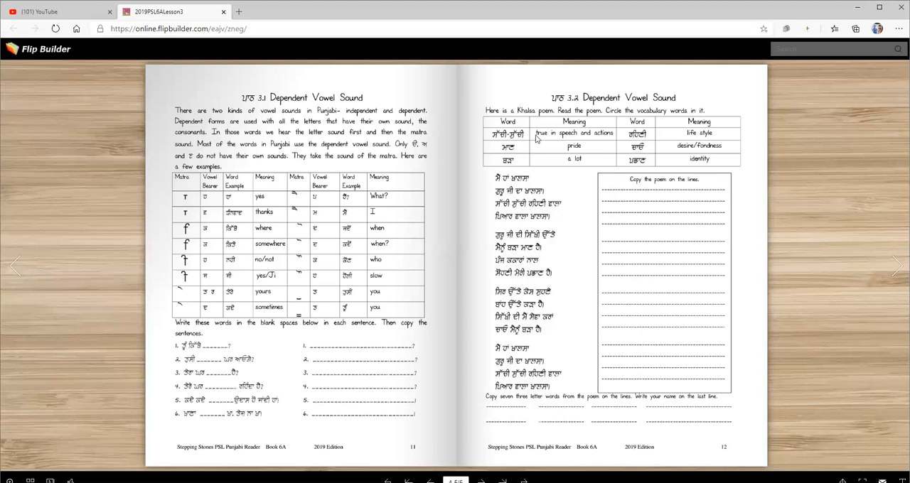
{"action": "mouse_move", "coordinate": [507, 156]}
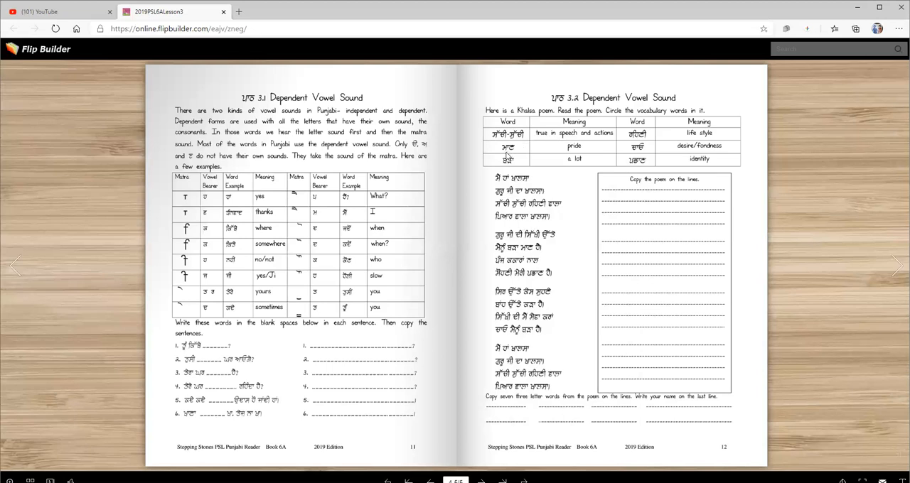
{"action": "mouse_move", "coordinate": [580, 152]}
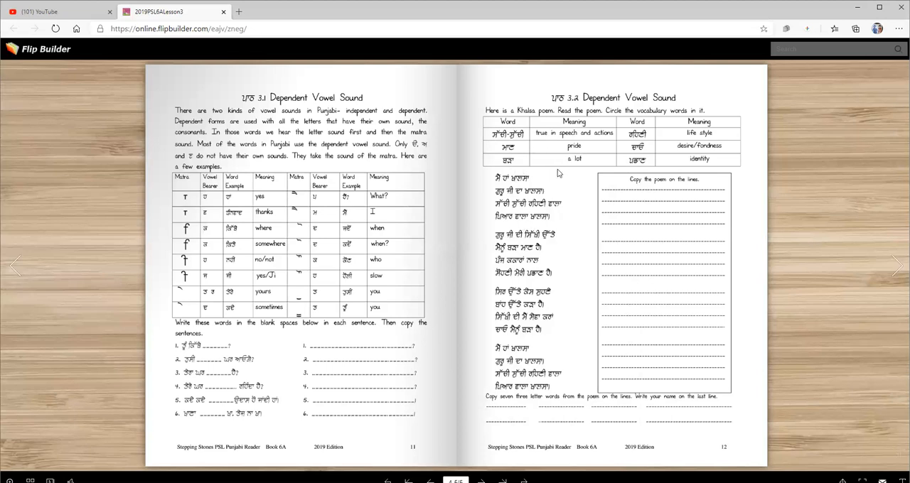
{"action": "mouse_move", "coordinate": [514, 171]}
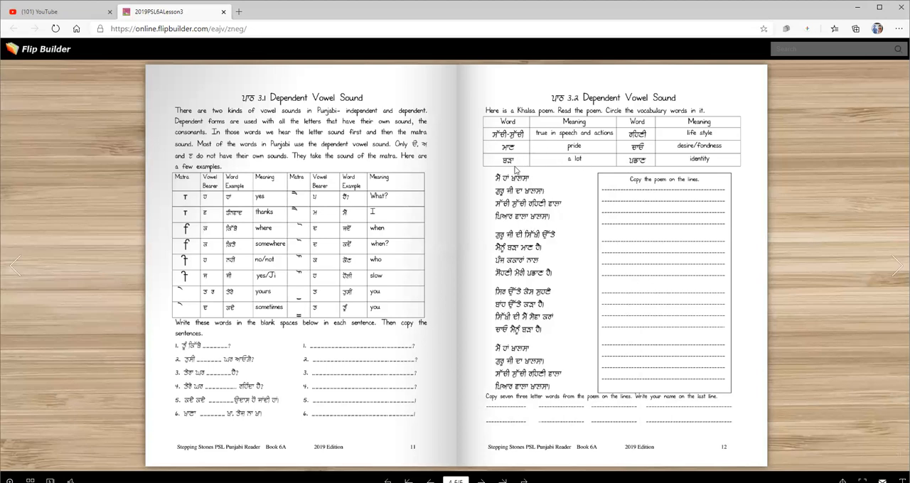
{"action": "mouse_move", "coordinate": [486, 187]}
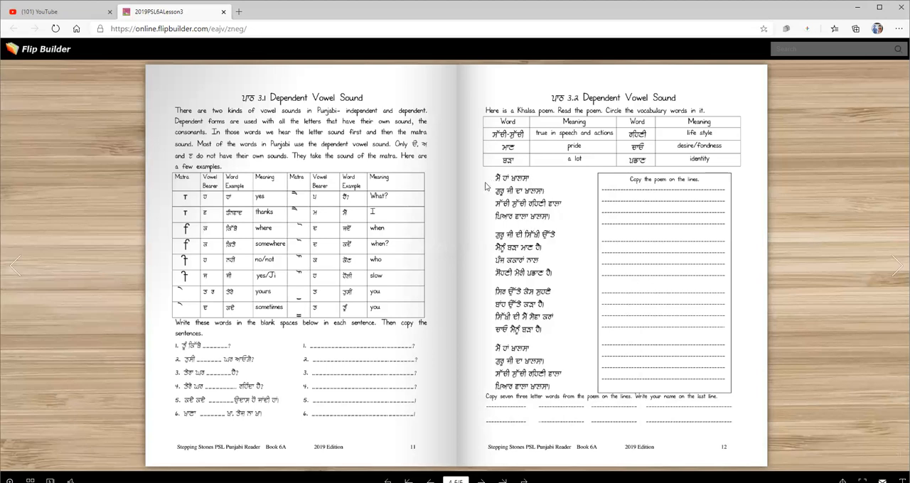
{"action": "mouse_move", "coordinate": [648, 140]}
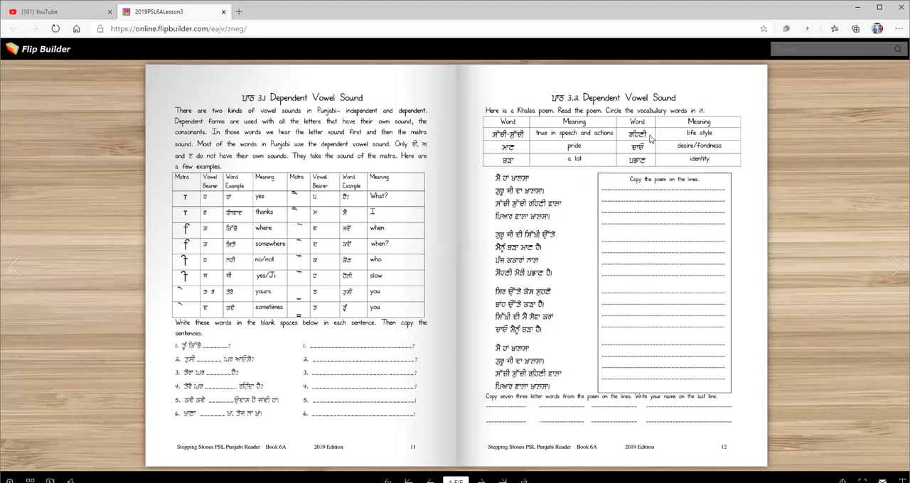
{"action": "mouse_move", "coordinate": [634, 151]}
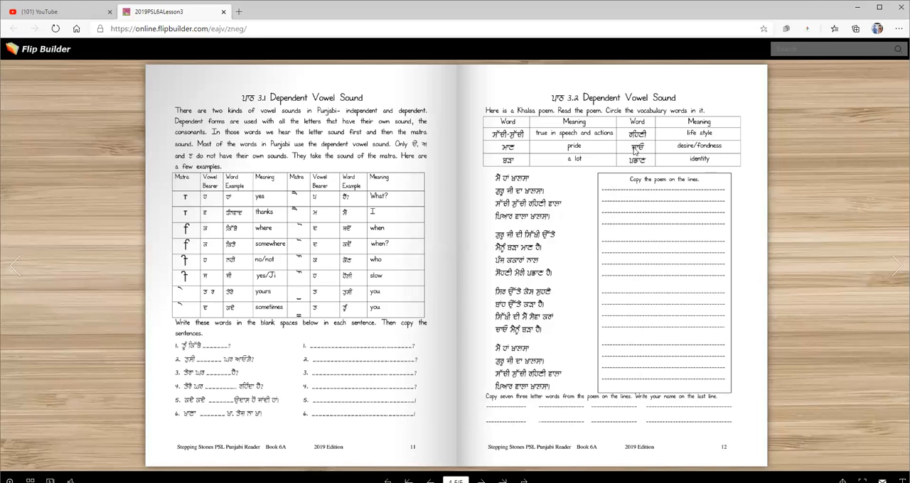
{"action": "mouse_move", "coordinate": [718, 150]}
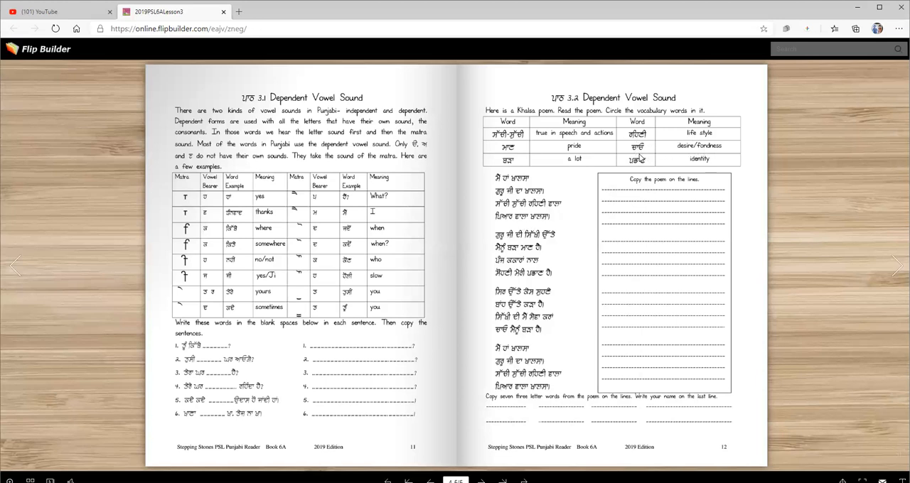
{"action": "mouse_move", "coordinate": [705, 176]}
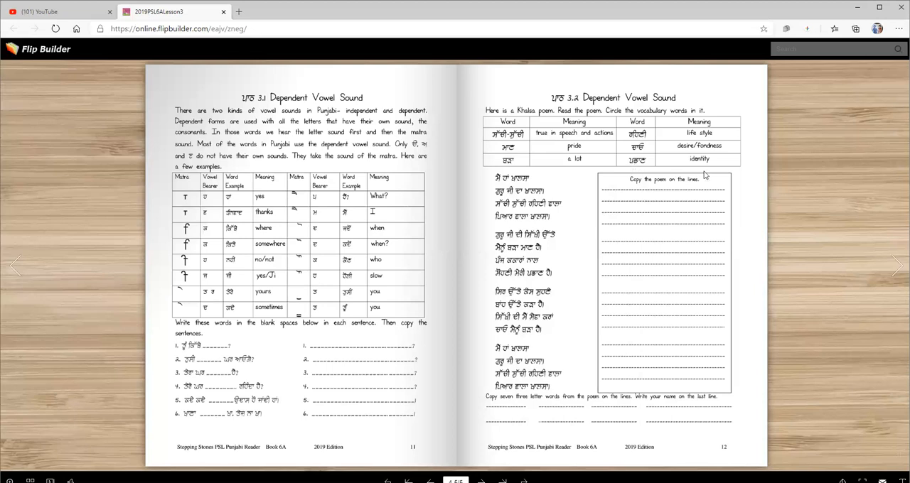
{"action": "mouse_move", "coordinate": [705, 174]}
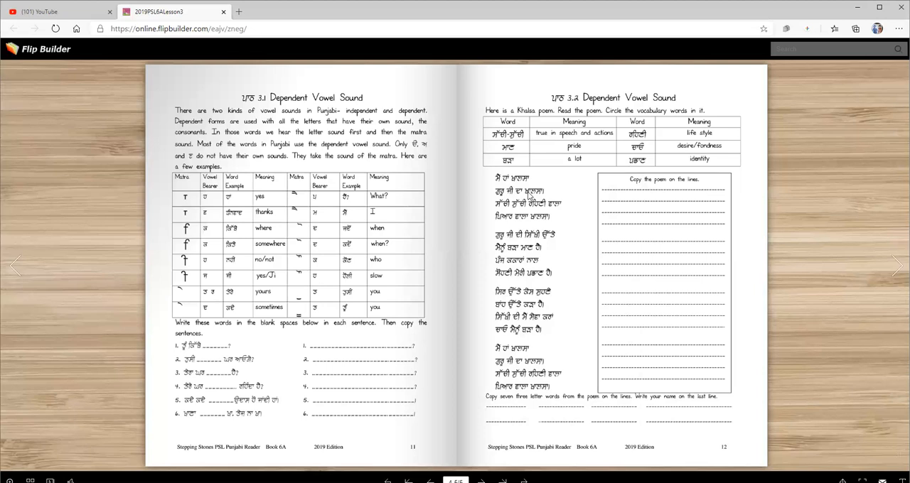
{"action": "mouse_move", "coordinate": [529, 196]}
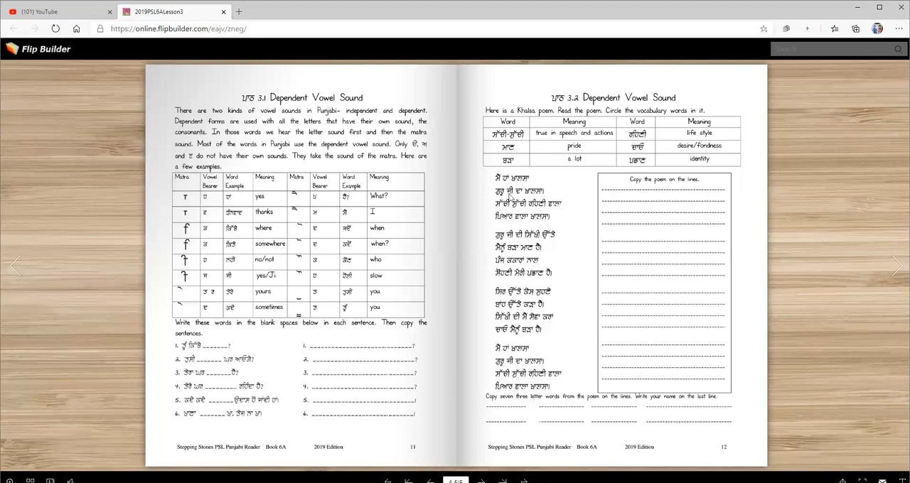
{"action": "mouse_move", "coordinate": [549, 196]}
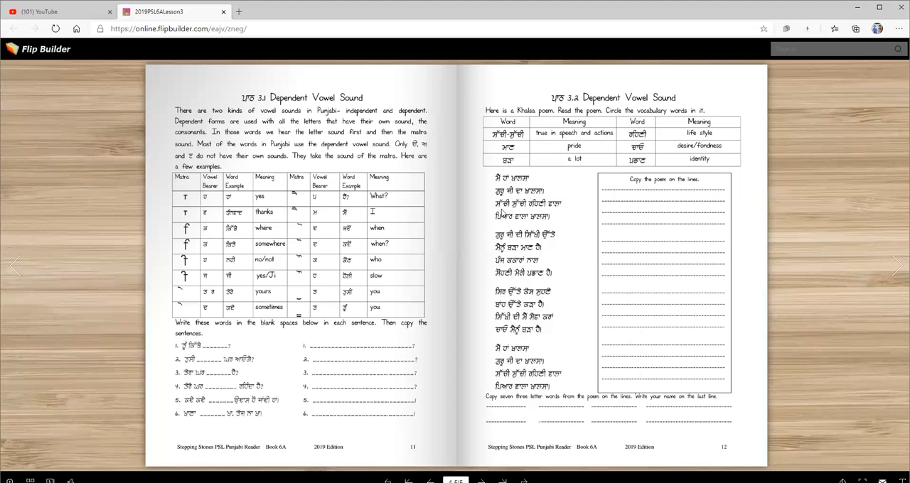
{"action": "mouse_move", "coordinate": [562, 213]}
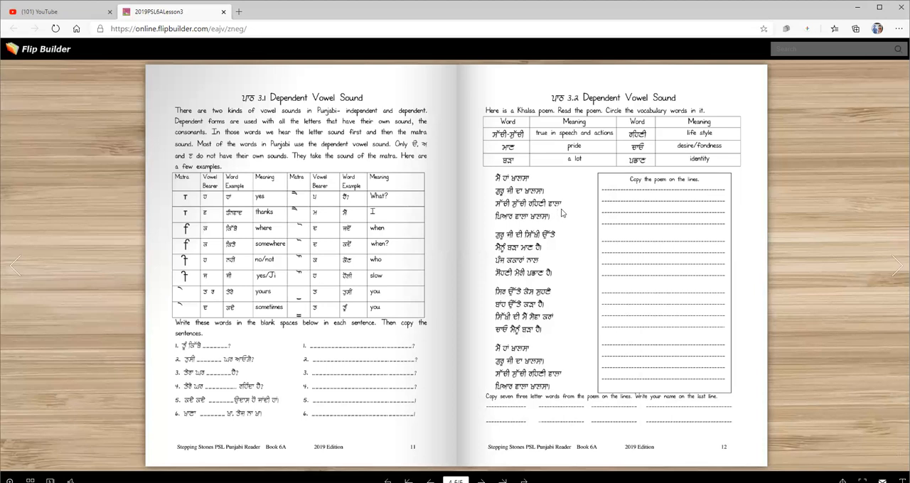
{"action": "mouse_move", "coordinate": [508, 227]}
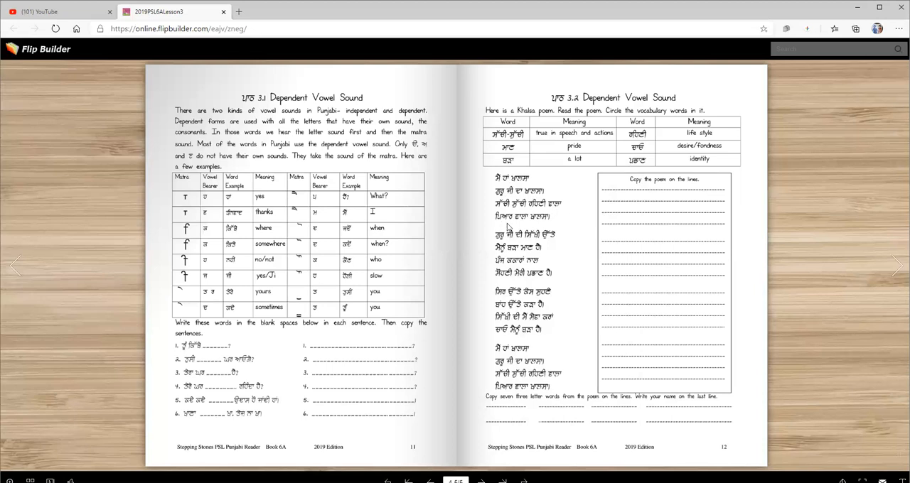
{"action": "mouse_move", "coordinate": [557, 228]}
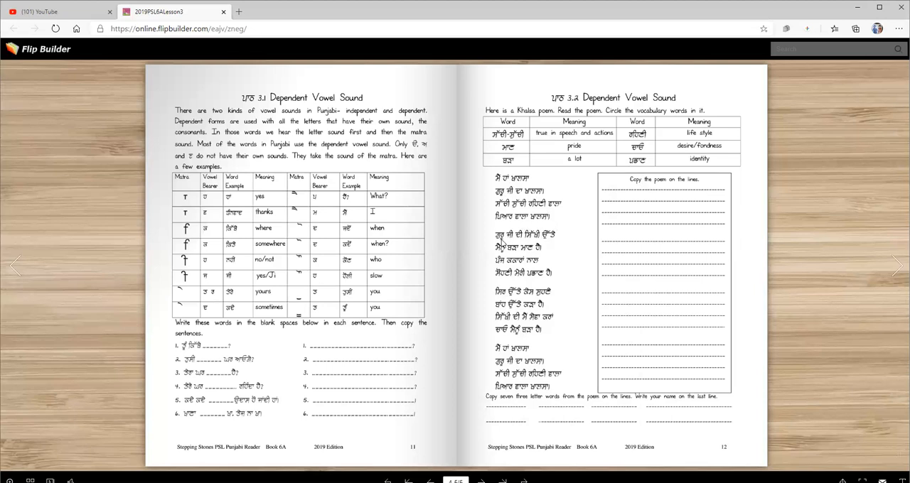
{"action": "mouse_move", "coordinate": [557, 241]}
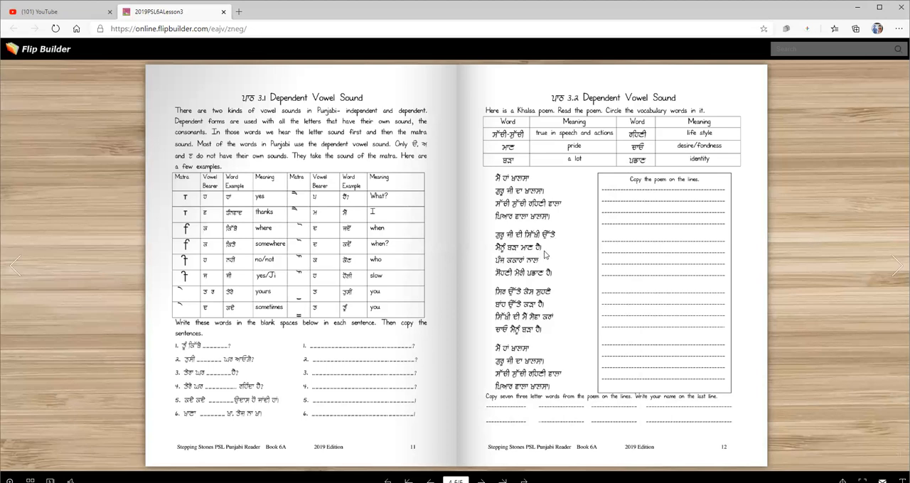
{"action": "mouse_move", "coordinate": [534, 259]}
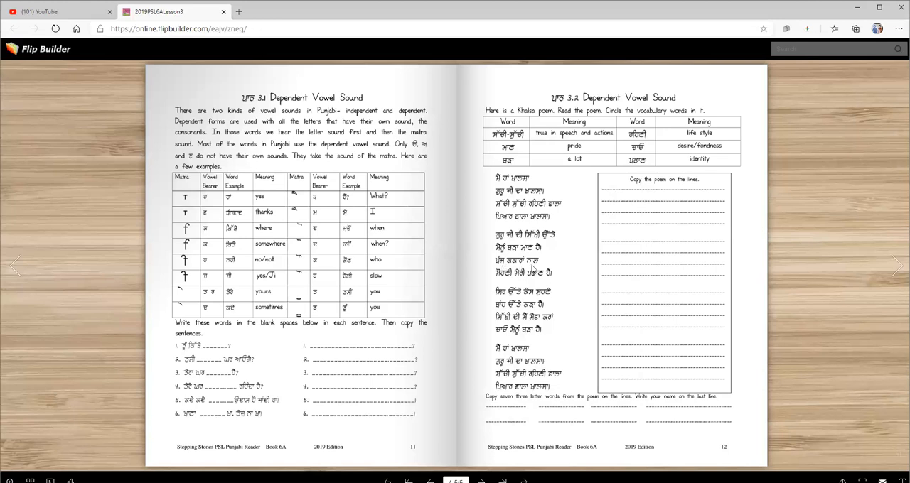
{"action": "mouse_move", "coordinate": [546, 269]}
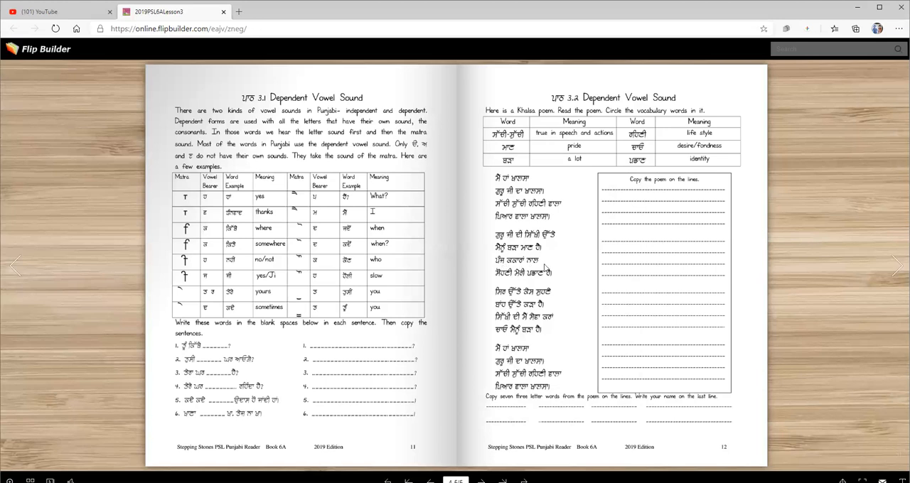
{"action": "mouse_move", "coordinate": [532, 283]}
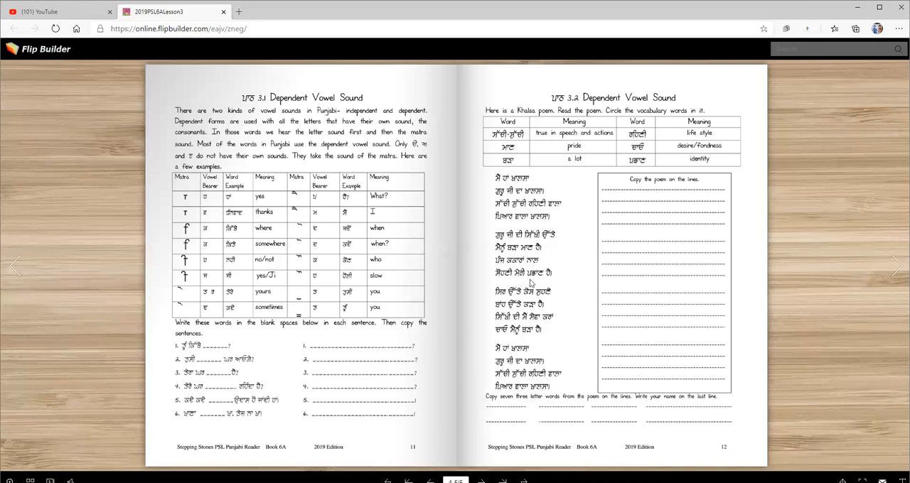
{"action": "mouse_move", "coordinate": [564, 279]}
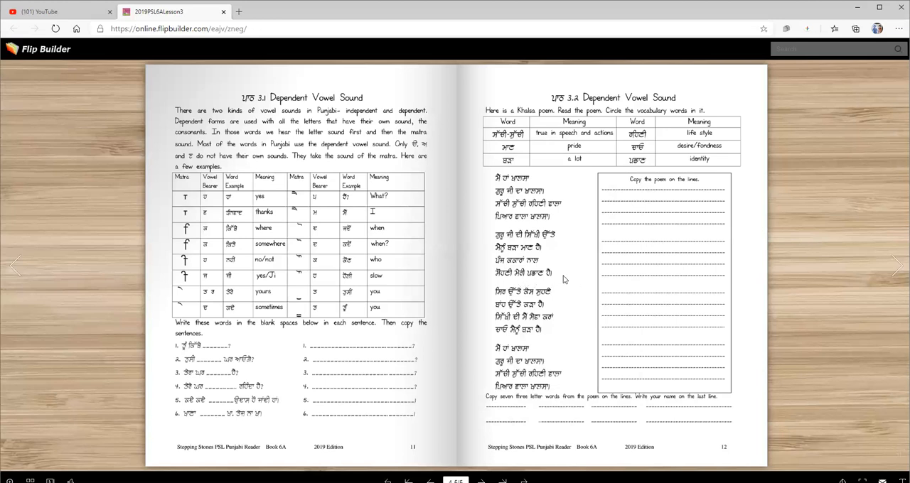
{"action": "mouse_move", "coordinate": [506, 298]}
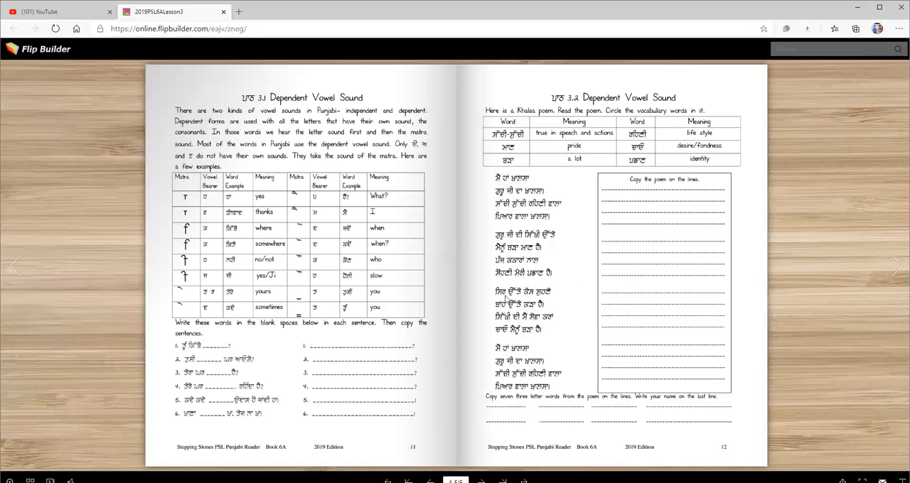
{"action": "mouse_move", "coordinate": [552, 296]}
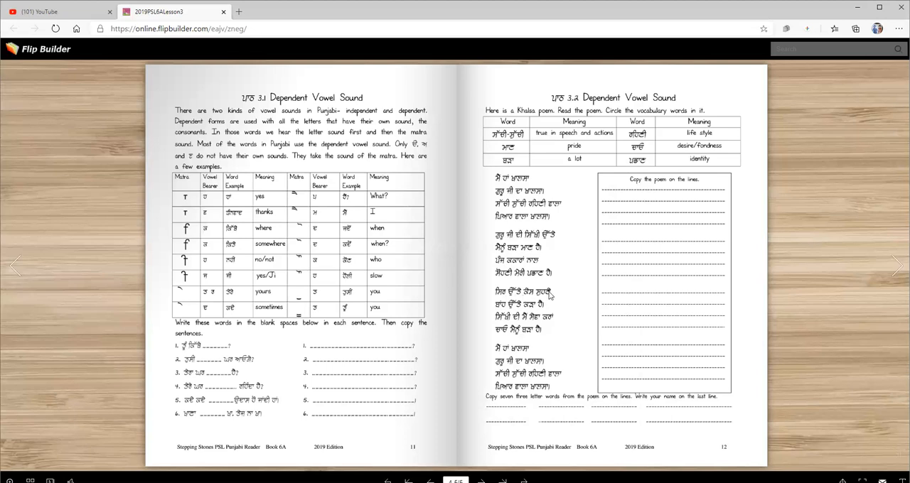
{"action": "mouse_move", "coordinate": [552, 296]}
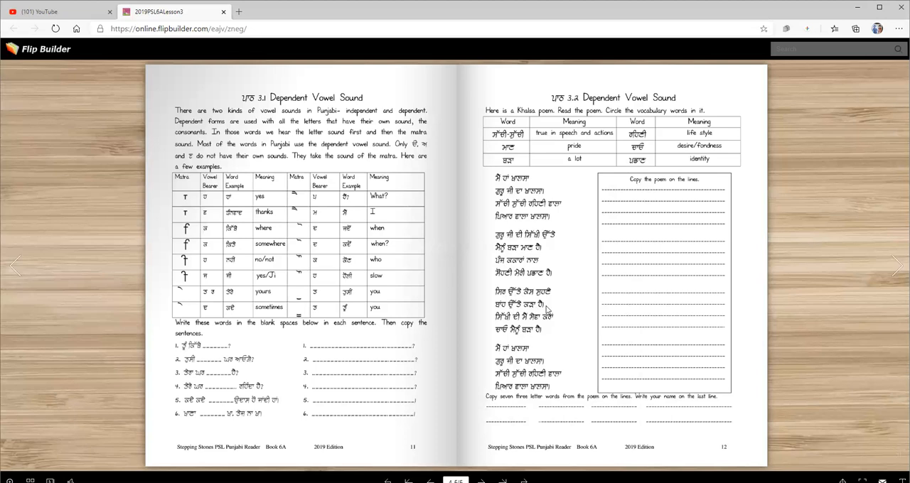
{"action": "mouse_move", "coordinate": [494, 325]}
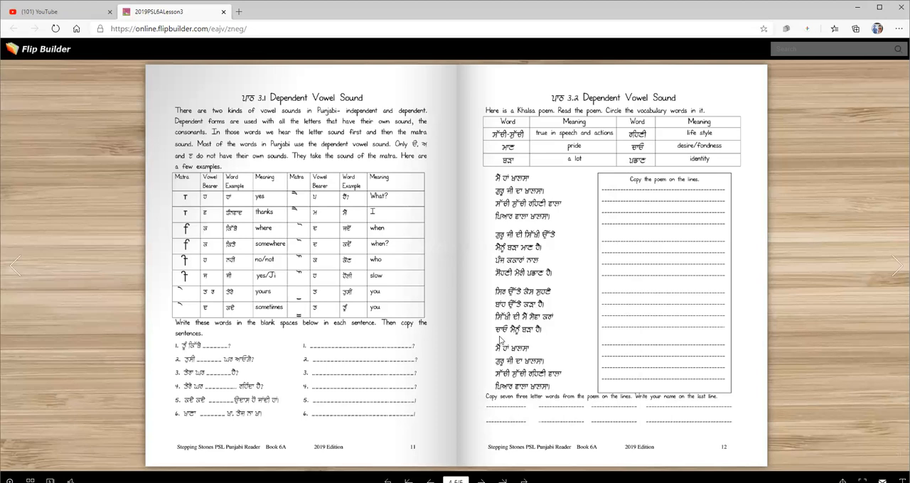
{"action": "mouse_move", "coordinate": [546, 339]}
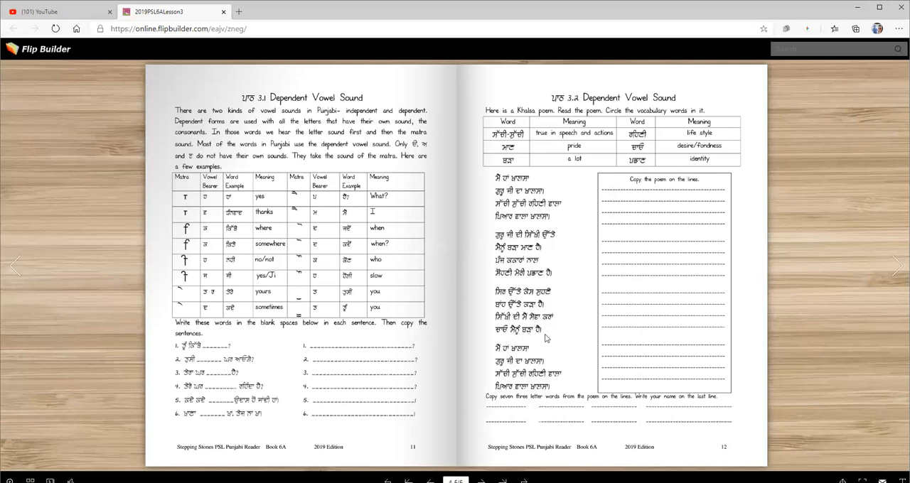
{"action": "mouse_move", "coordinate": [497, 358]}
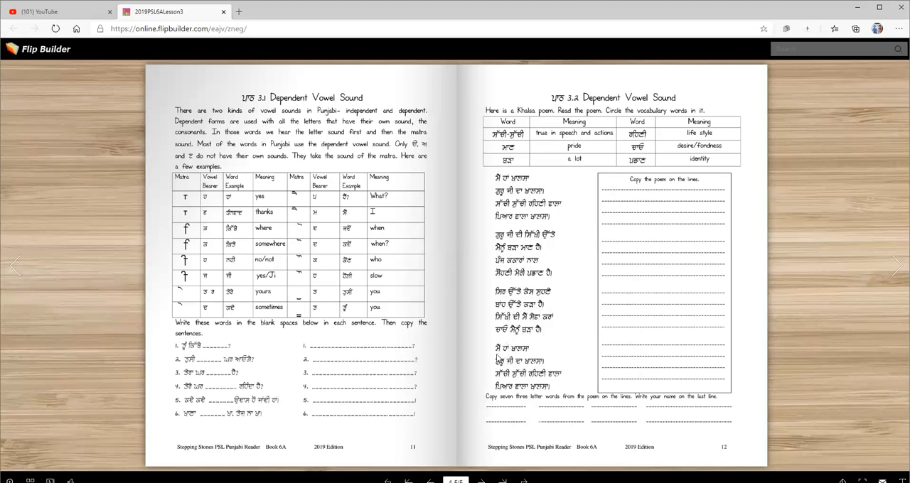
{"action": "mouse_move", "coordinate": [533, 355]}
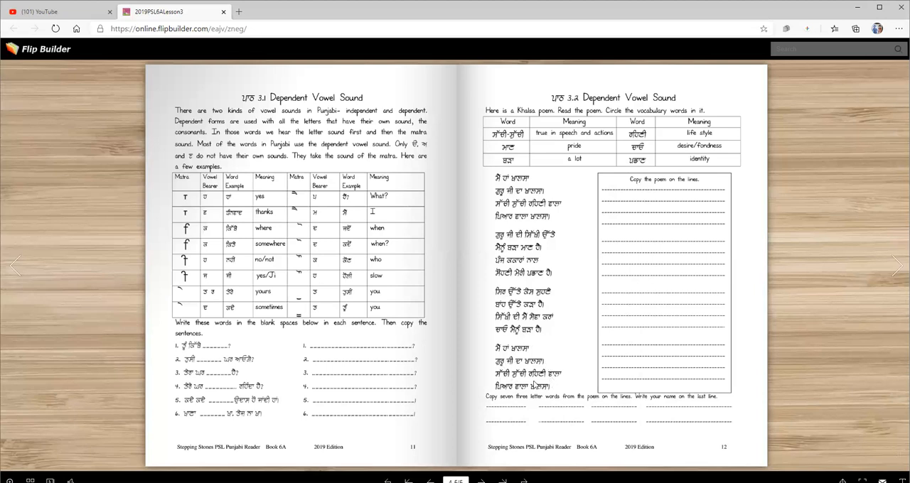
{"action": "mouse_move", "coordinate": [537, 395]}
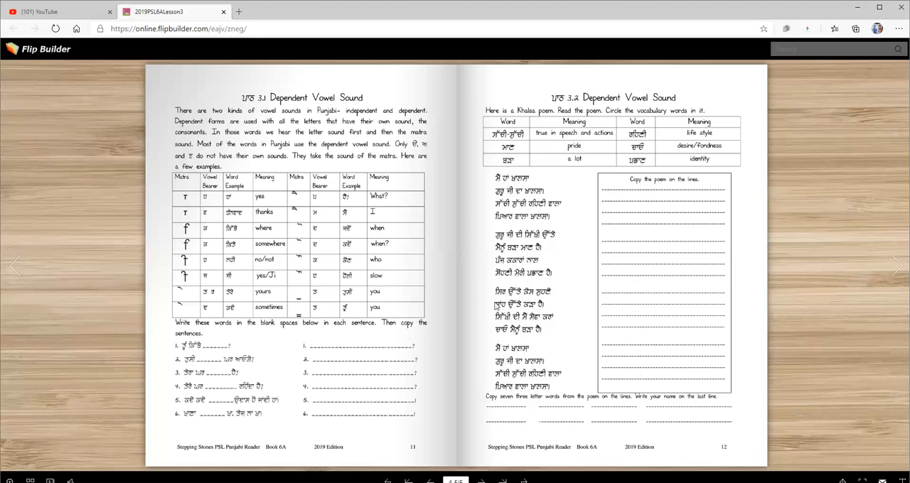
{"action": "mouse_move", "coordinate": [370, 447]}
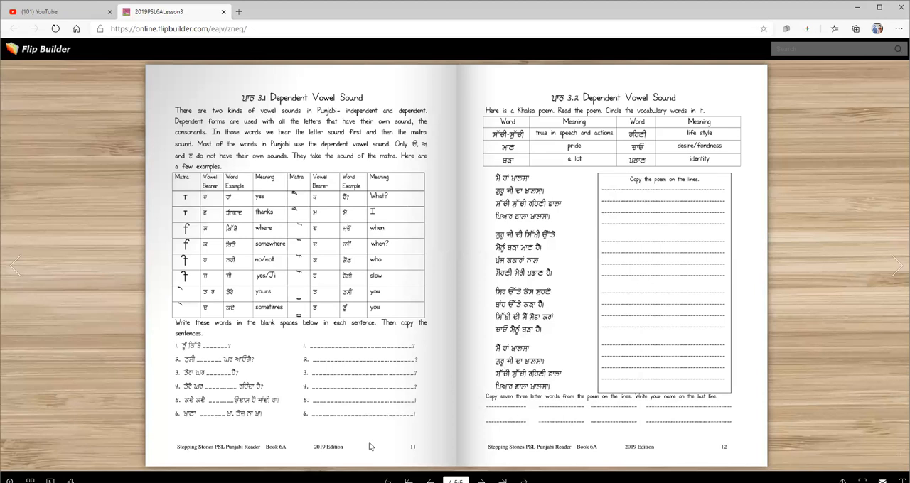
{"action": "mouse_move", "coordinate": [315, 463]}
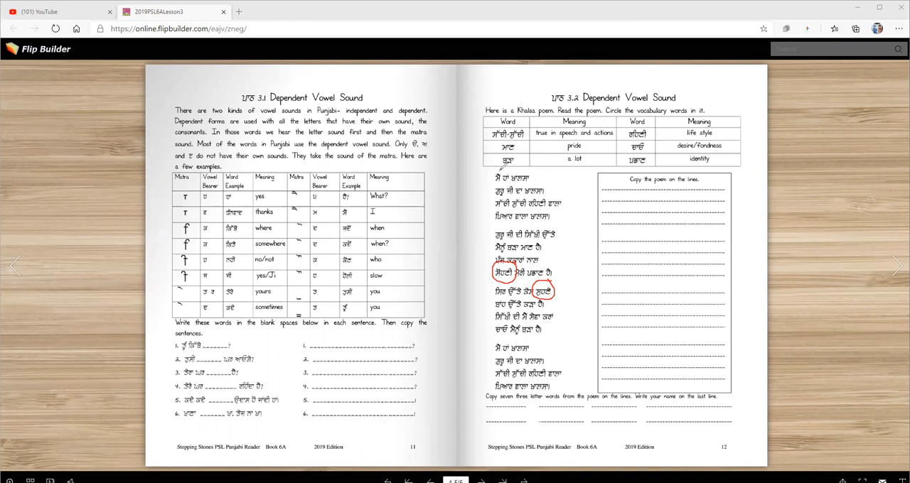
{"action": "mouse_move", "coordinate": [529, 182]}
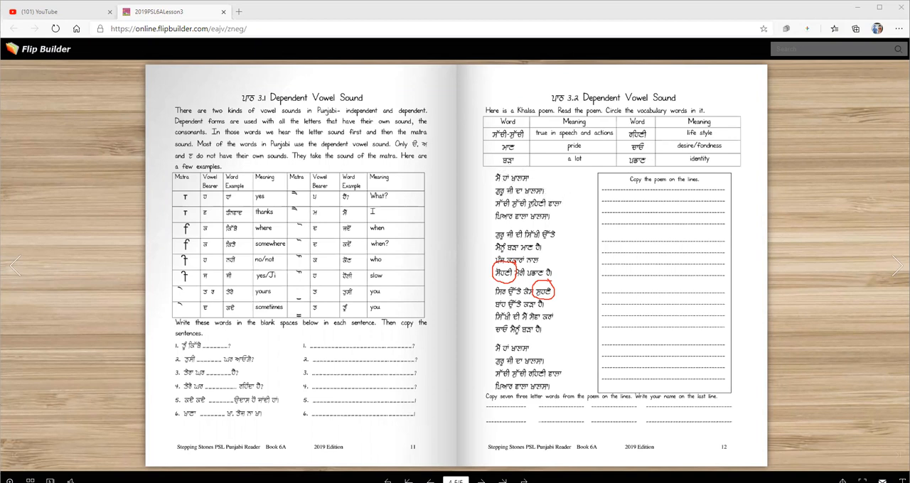
{"action": "mouse_move", "coordinate": [553, 221]}
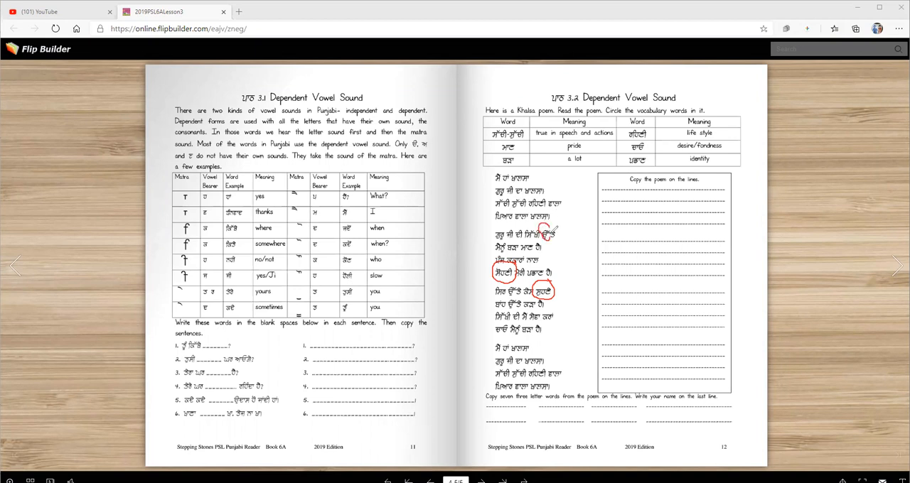
{"action": "mouse_move", "coordinate": [571, 253]}
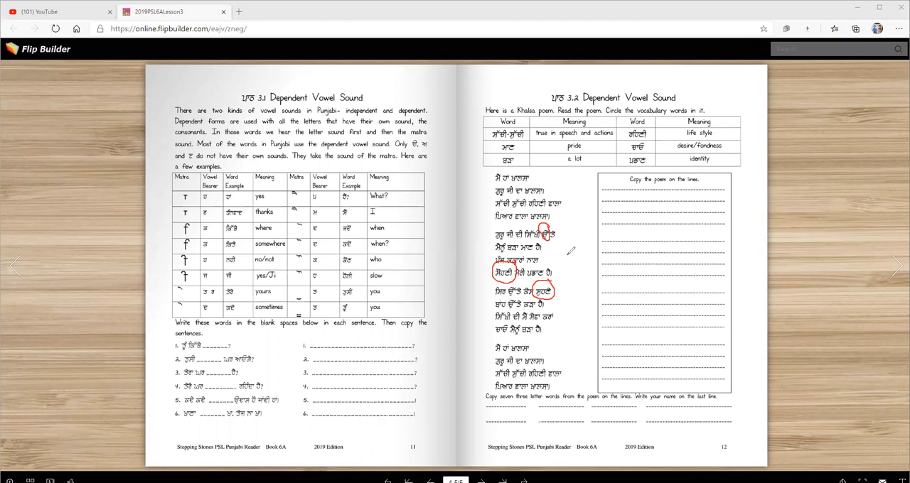
{"action": "mouse_move", "coordinate": [566, 249]}
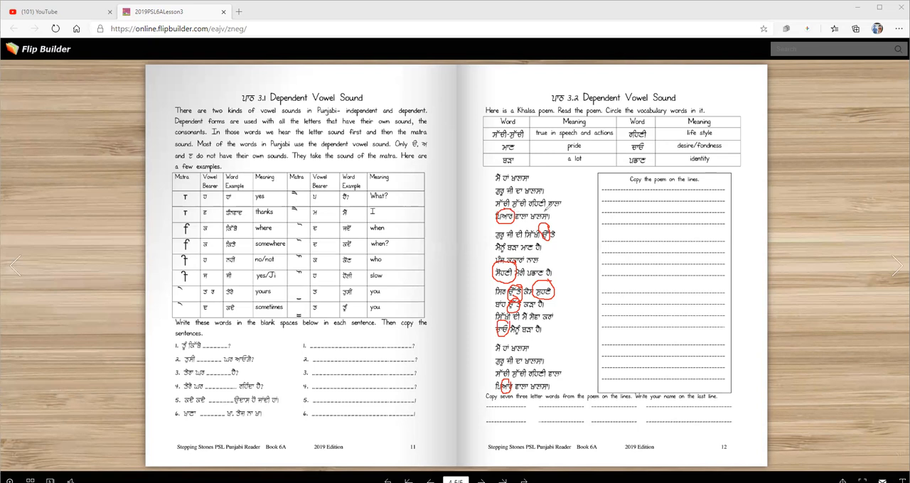
- Handwrite a label in red beside the circled matras in the poem on page 12
{"action": "left_click_drag", "start_coordinate": [561, 199], "coordinate": [569, 234]}
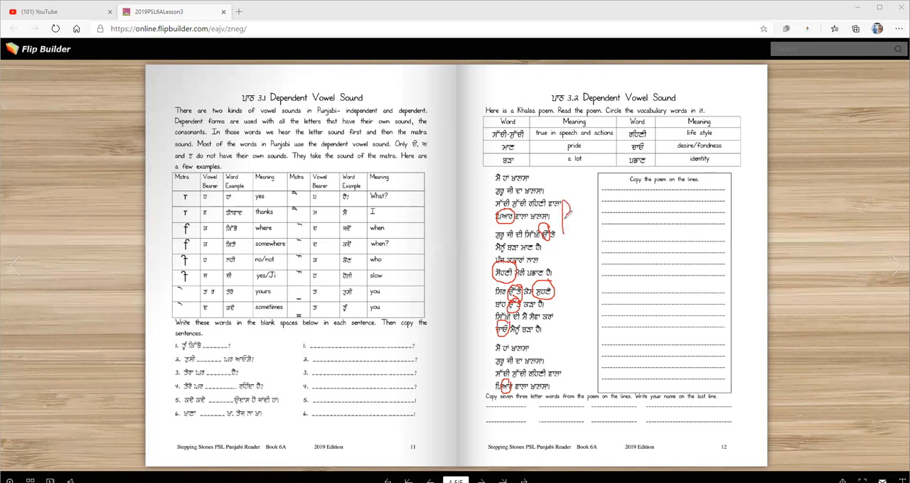
{"action": "left_click_drag", "start_coordinate": [561, 213], "coordinate": [579, 228]}
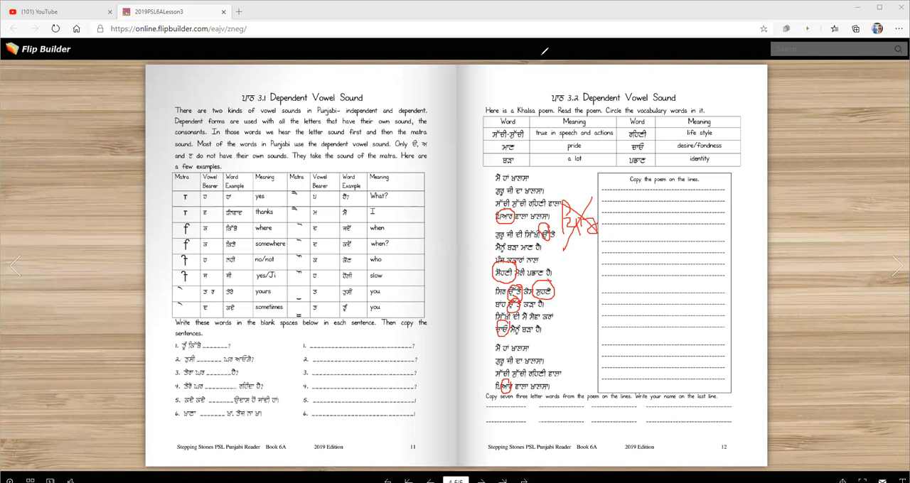
{"action": "mouse_move", "coordinate": [557, 199]}
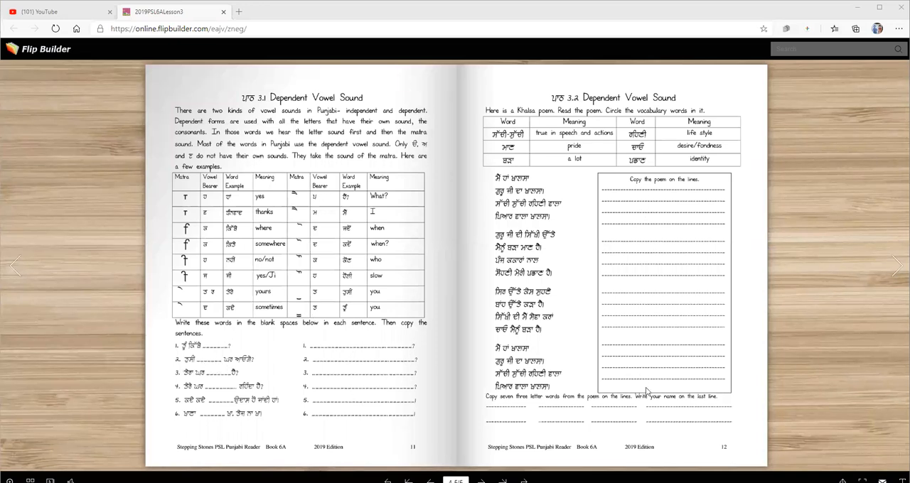
{"action": "mouse_move", "coordinate": [513, 405]}
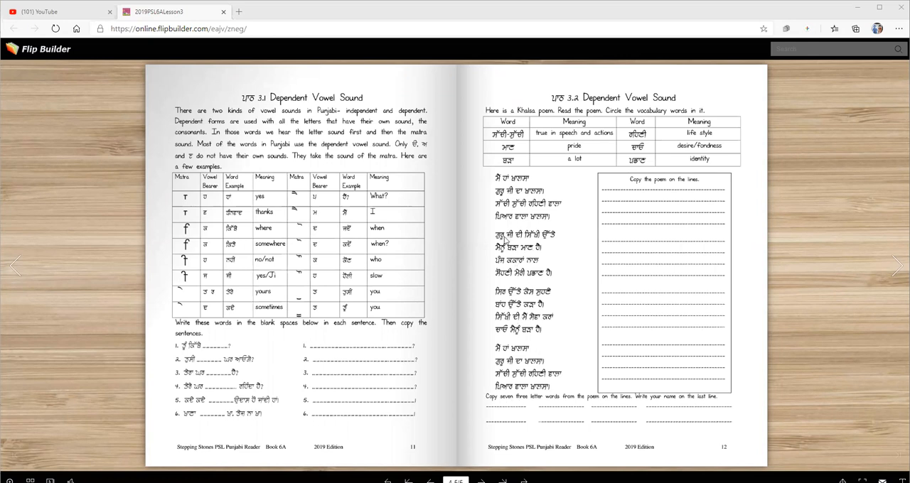
{"action": "mouse_move", "coordinate": [516, 256]}
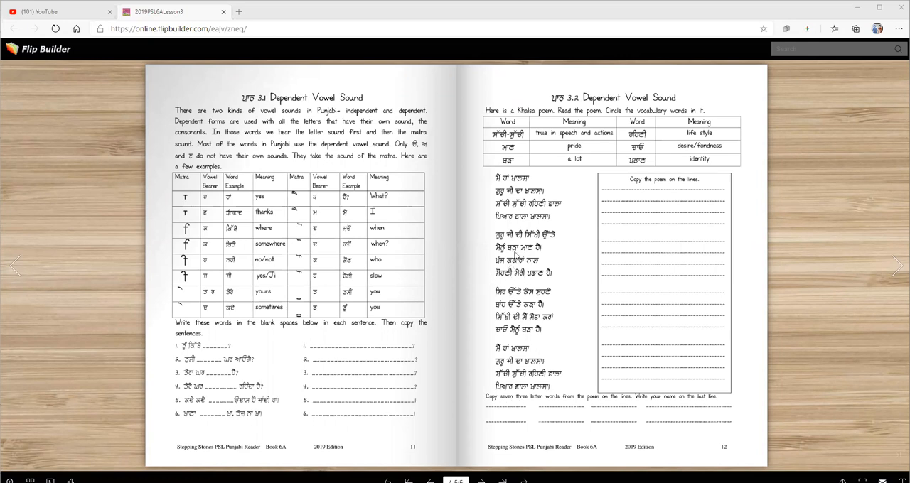
{"action": "mouse_move", "coordinate": [518, 254]}
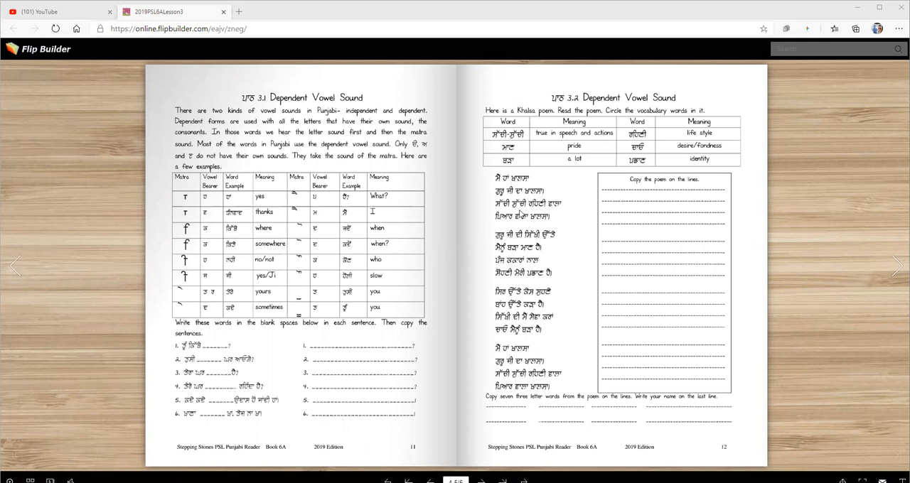
{"action": "mouse_move", "coordinate": [665, 425]}
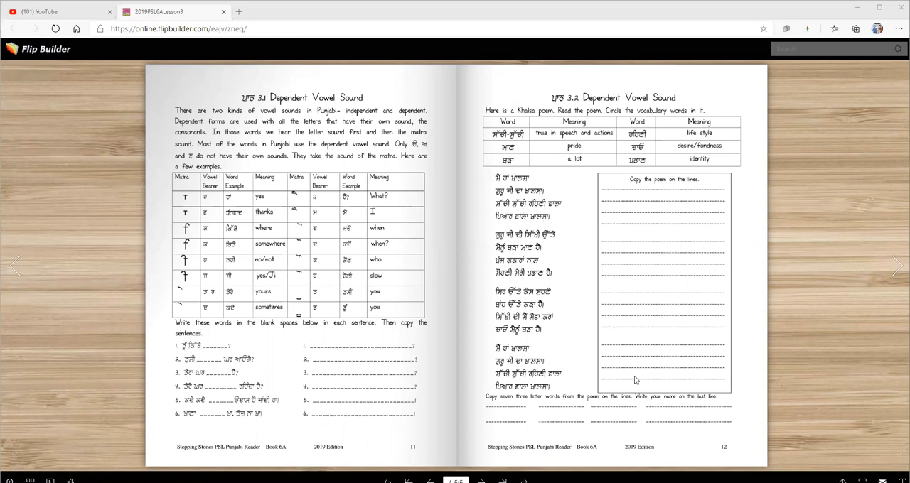
{"action": "mouse_move", "coordinate": [633, 381]}
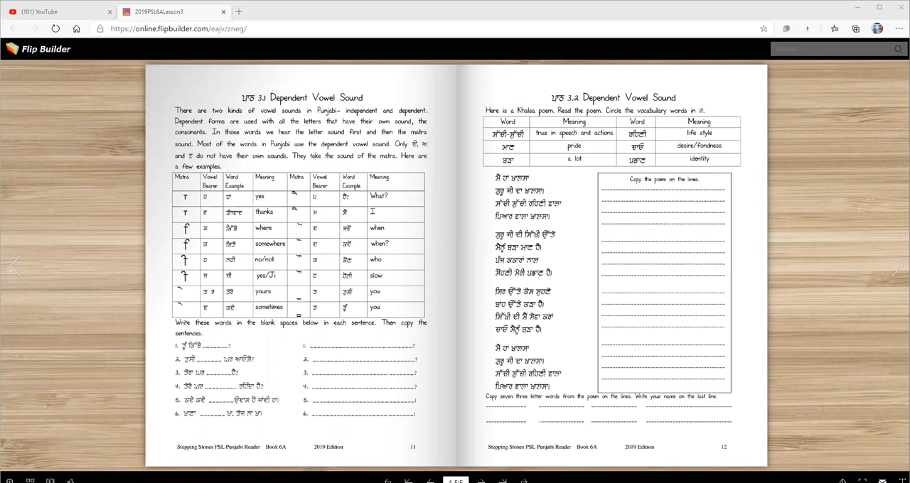